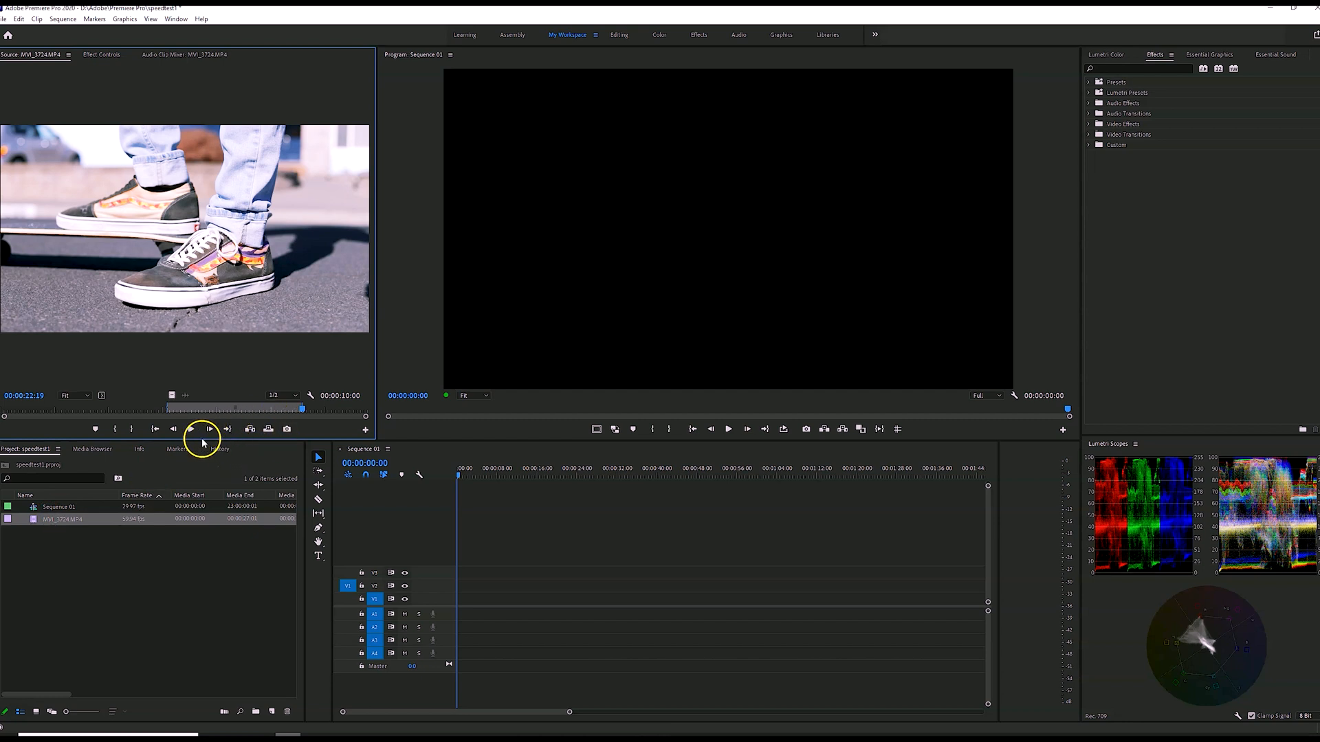
mouse_move(192, 429)
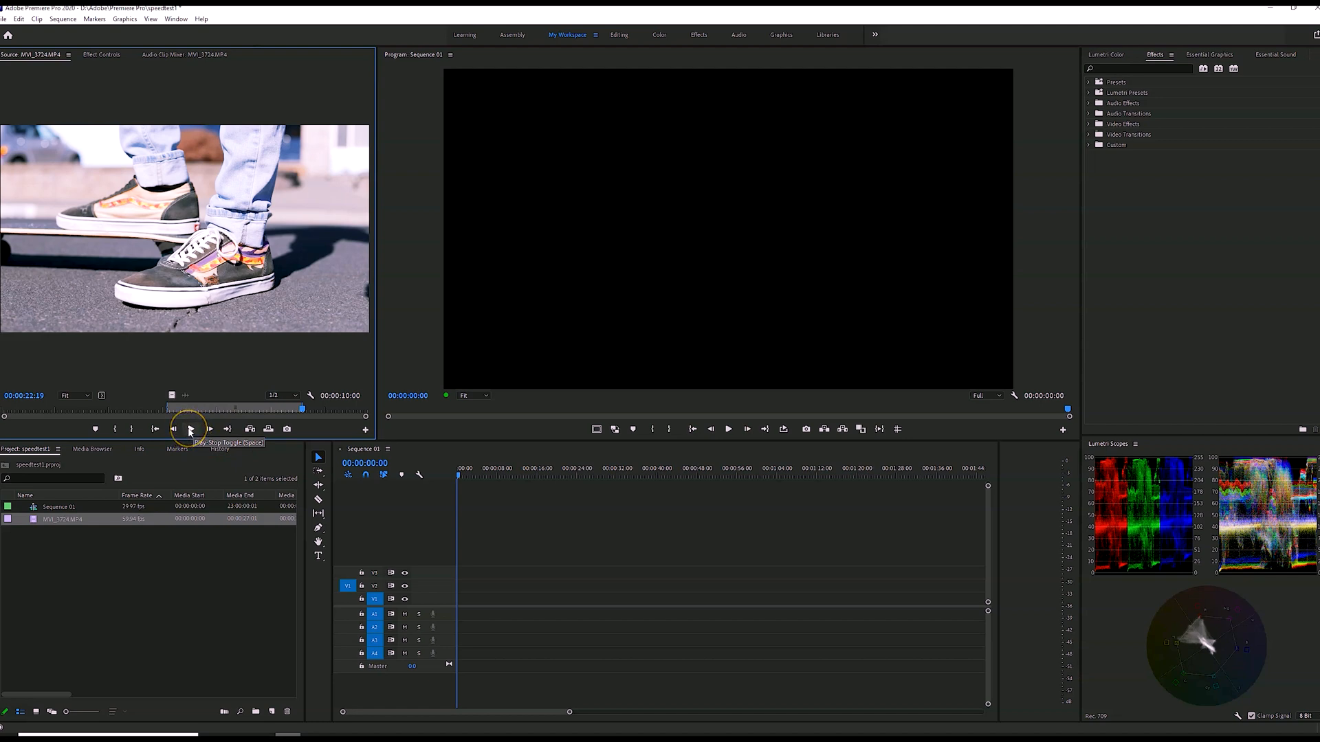
Preview the skateboard source clip, playing and stepping through it frame by frame
click(174, 429)
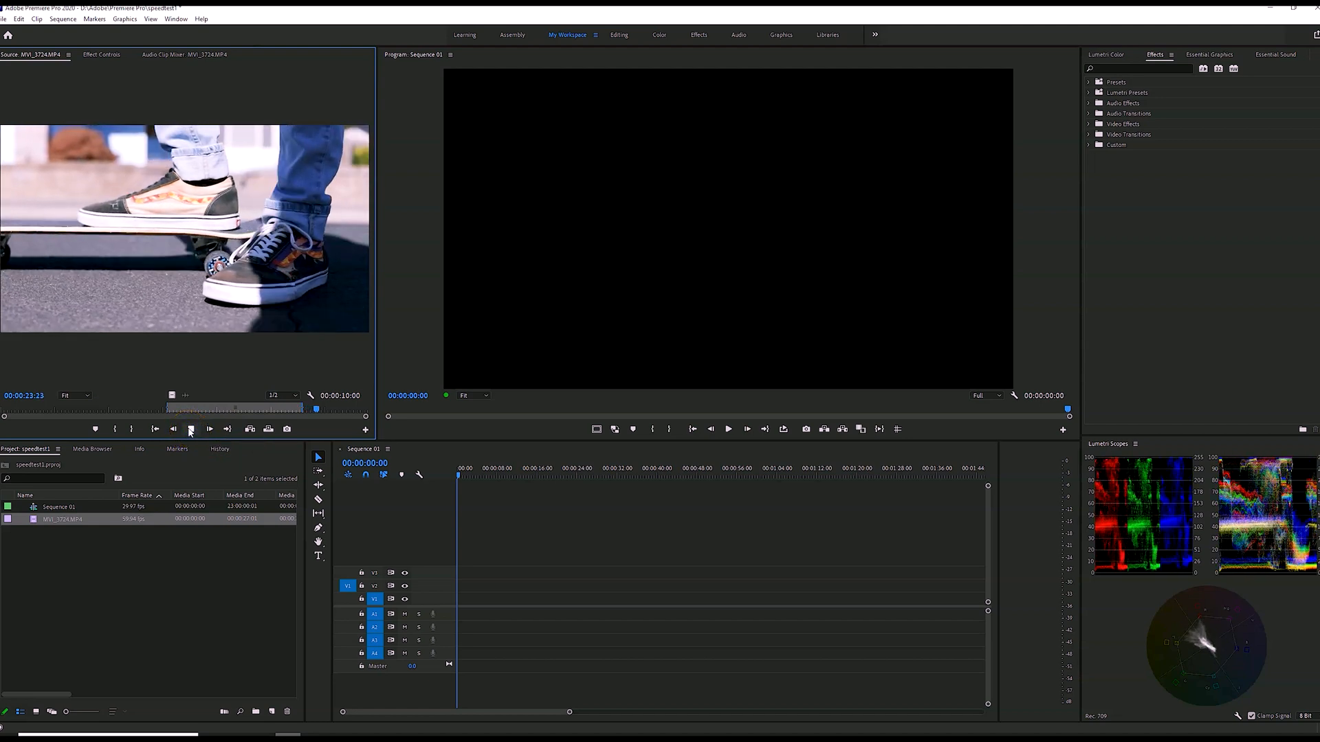
click(211, 429)
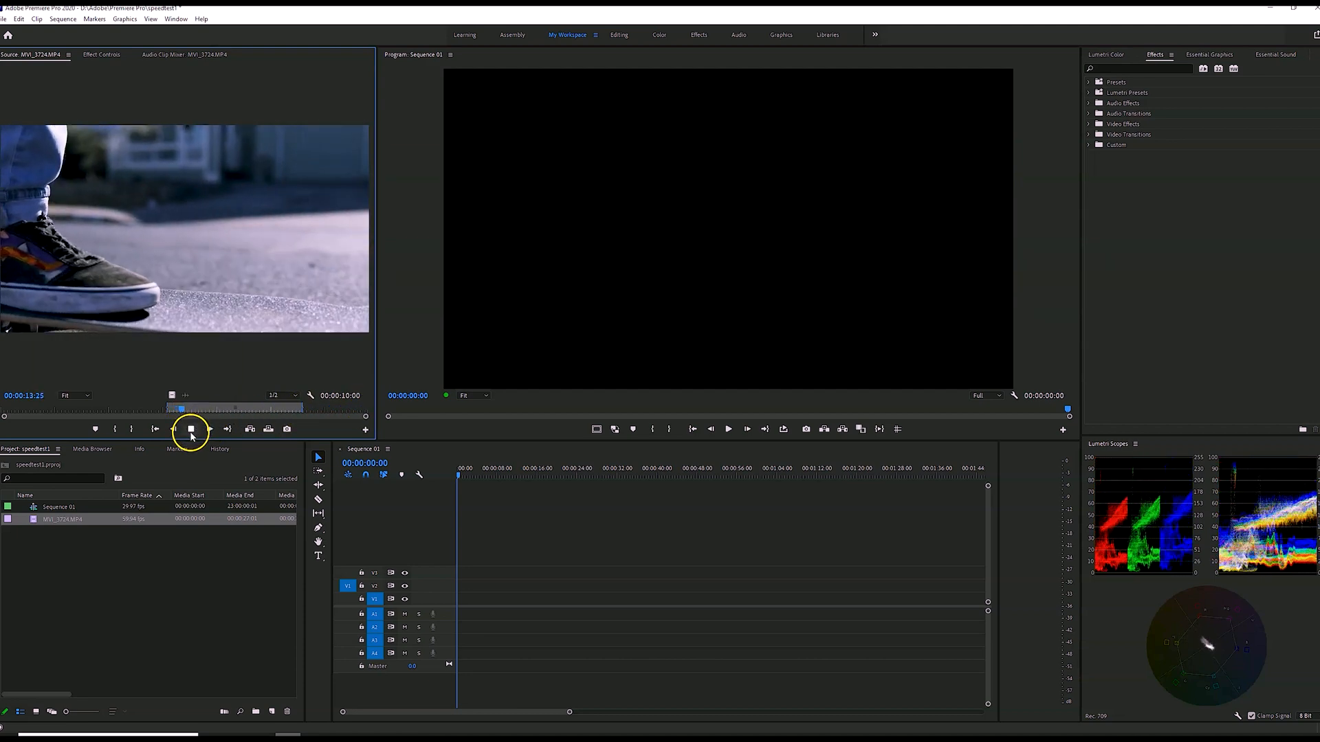
click(191, 429)
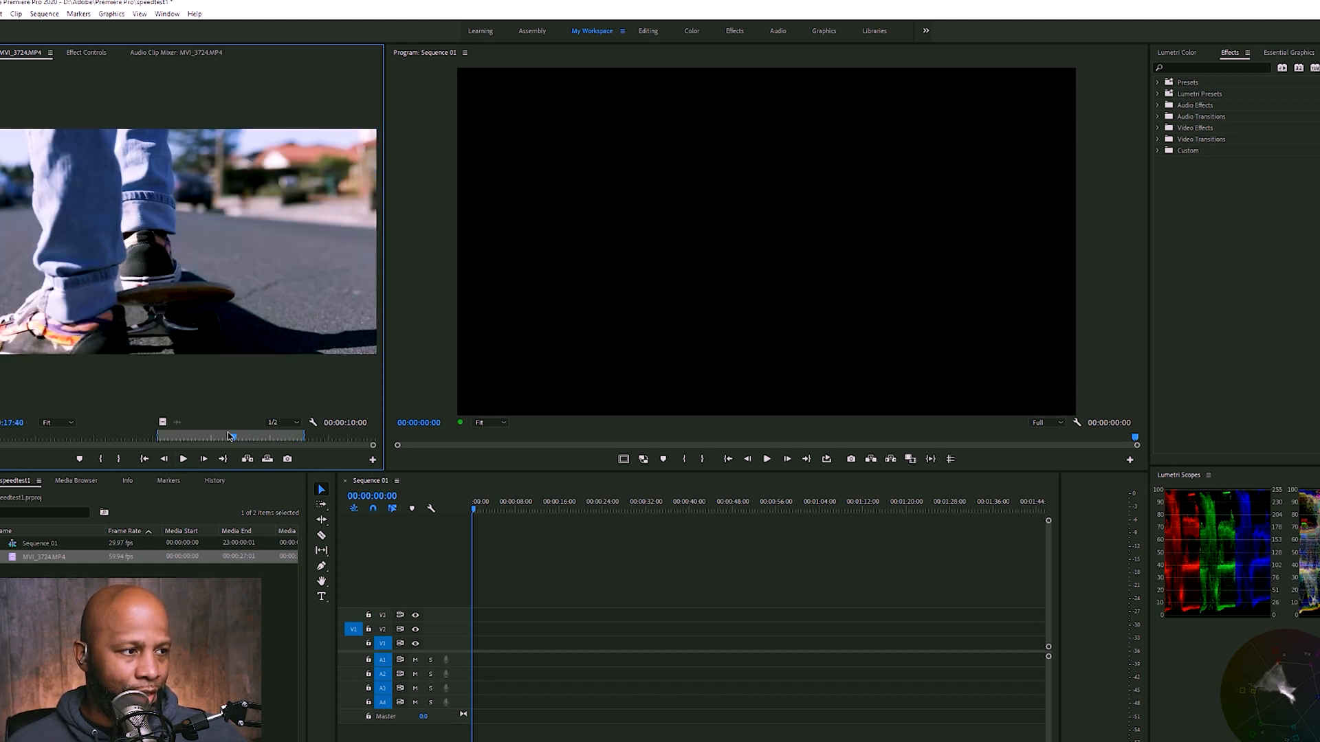
click(202, 459)
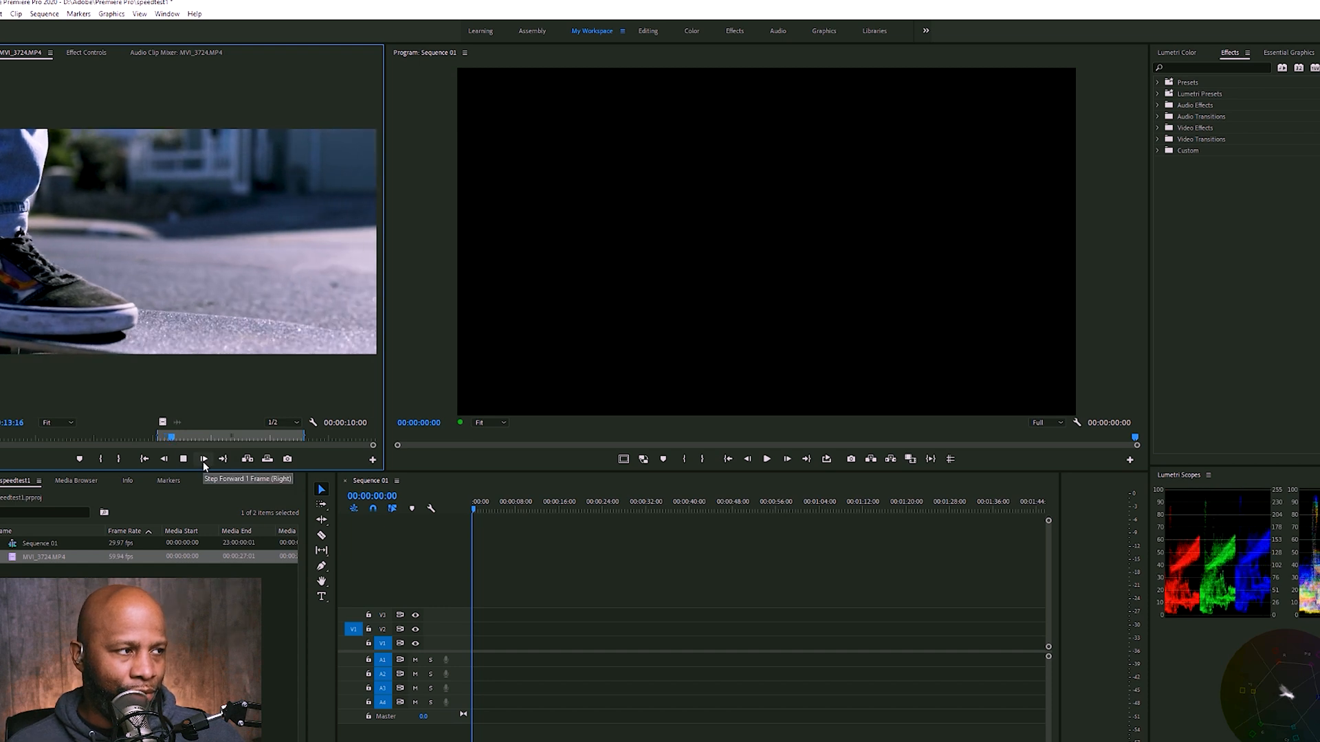
click(204, 459)
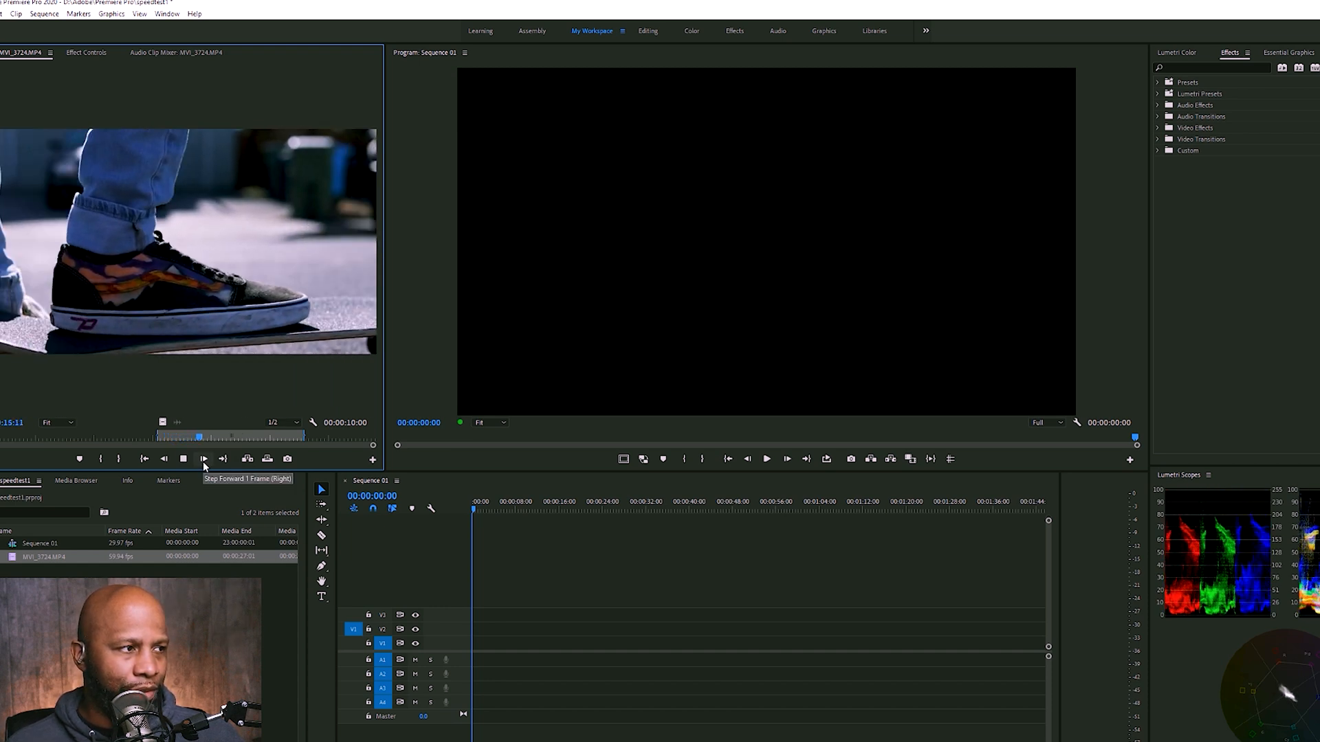
click(203, 459)
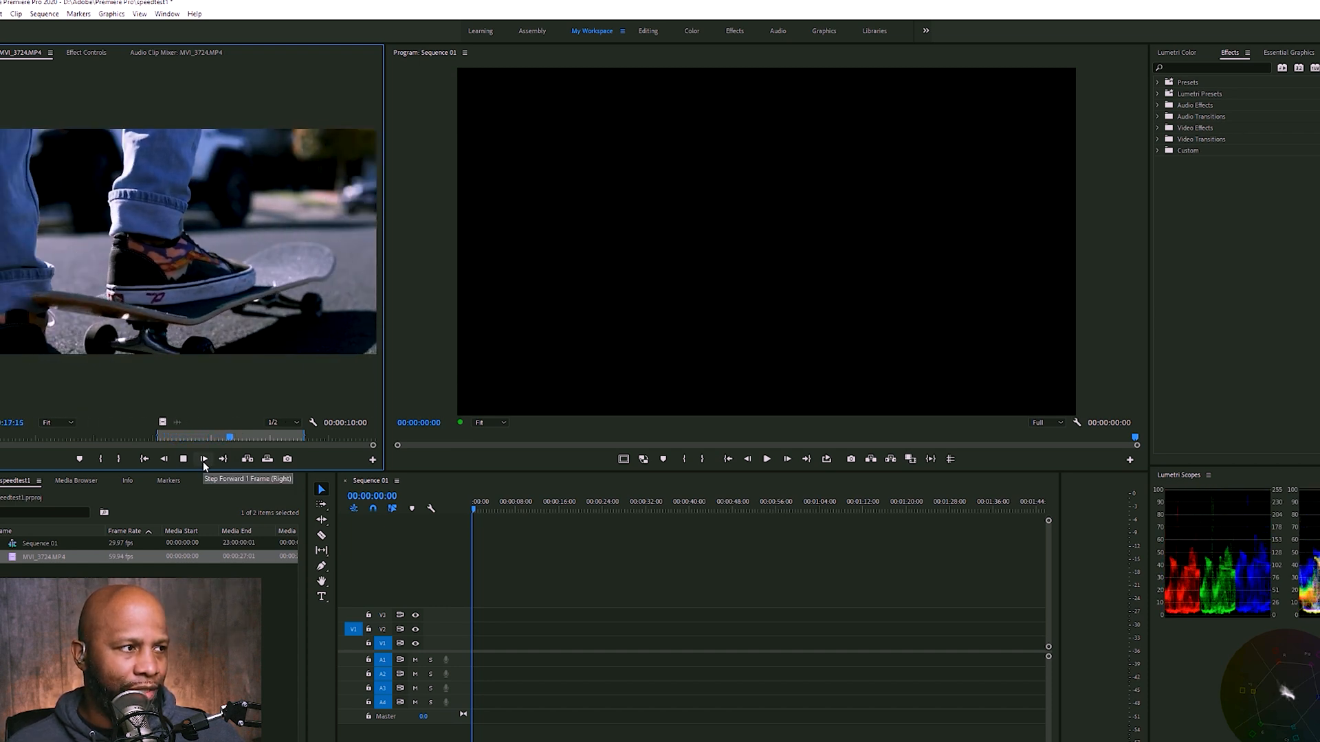
click(203, 459)
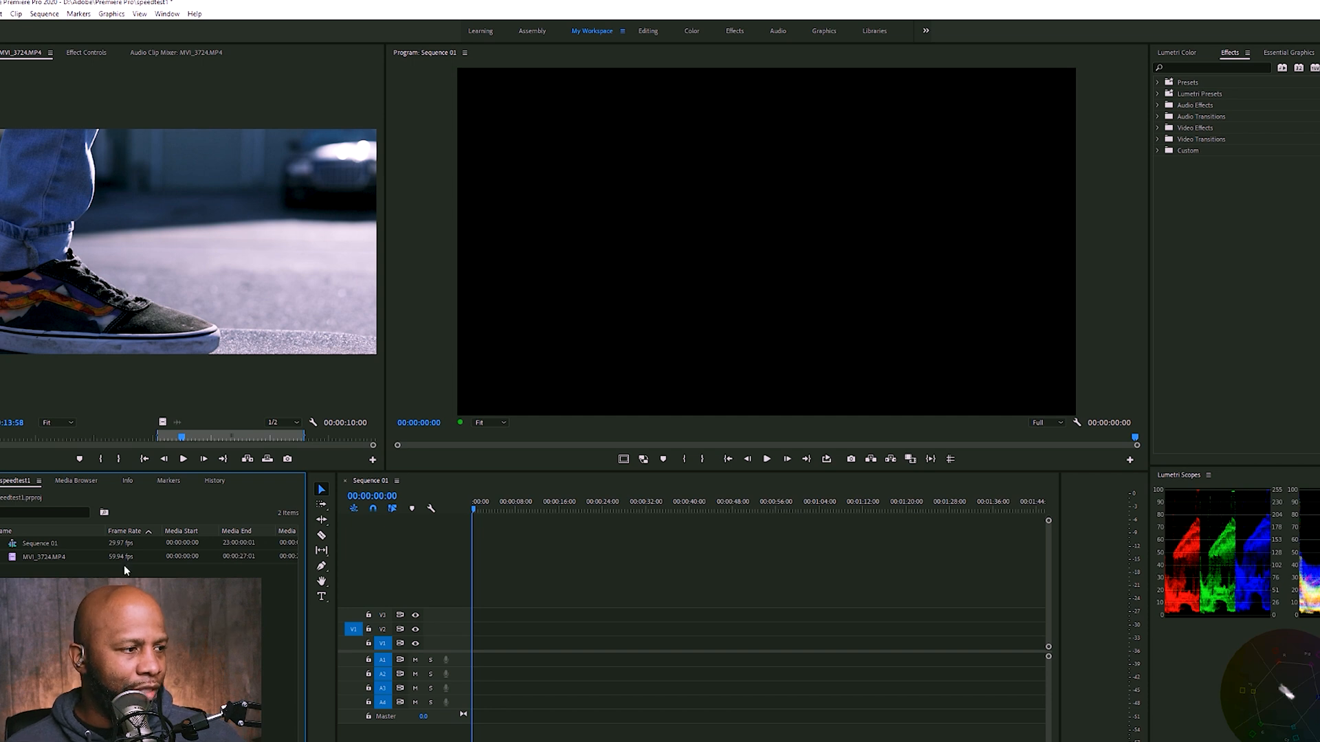
Inspect the clip's Interpret Footage settings with a 29.97 custom frame rate, then cancel without applying
click(47, 557)
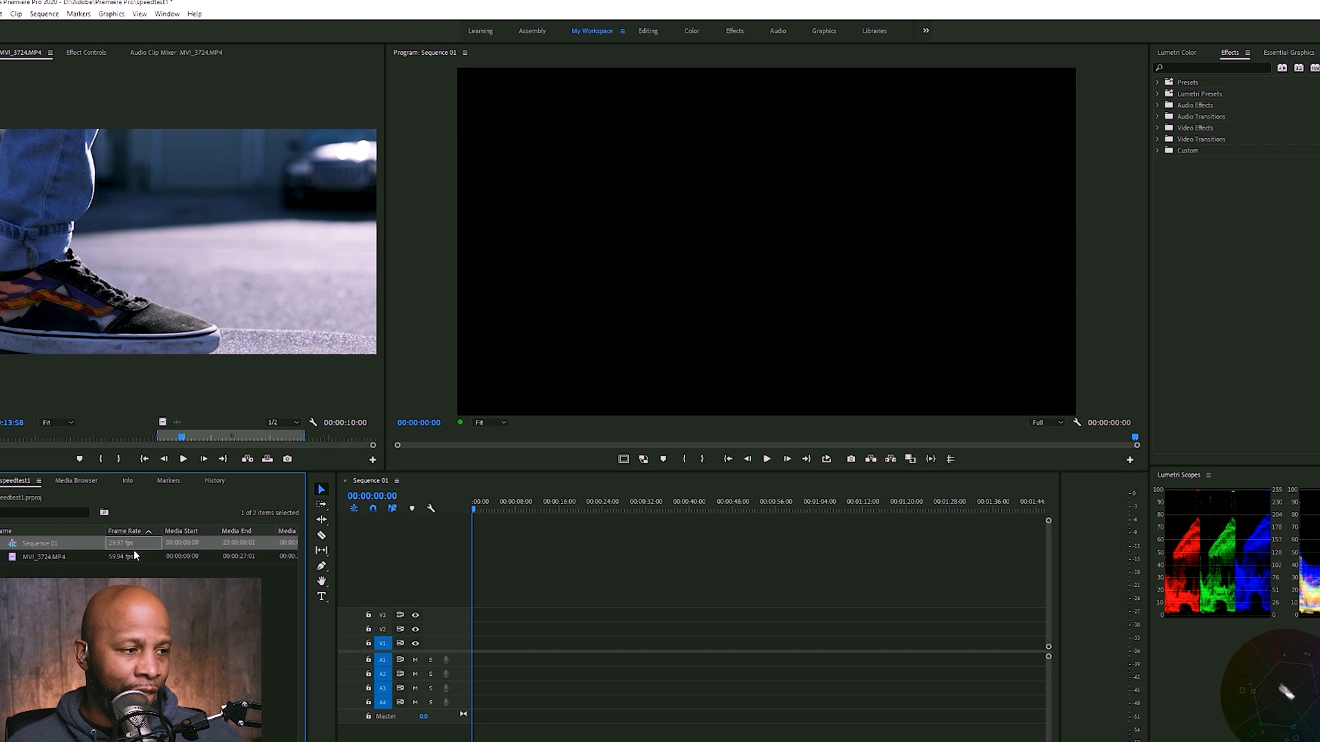
right_click(42, 557)
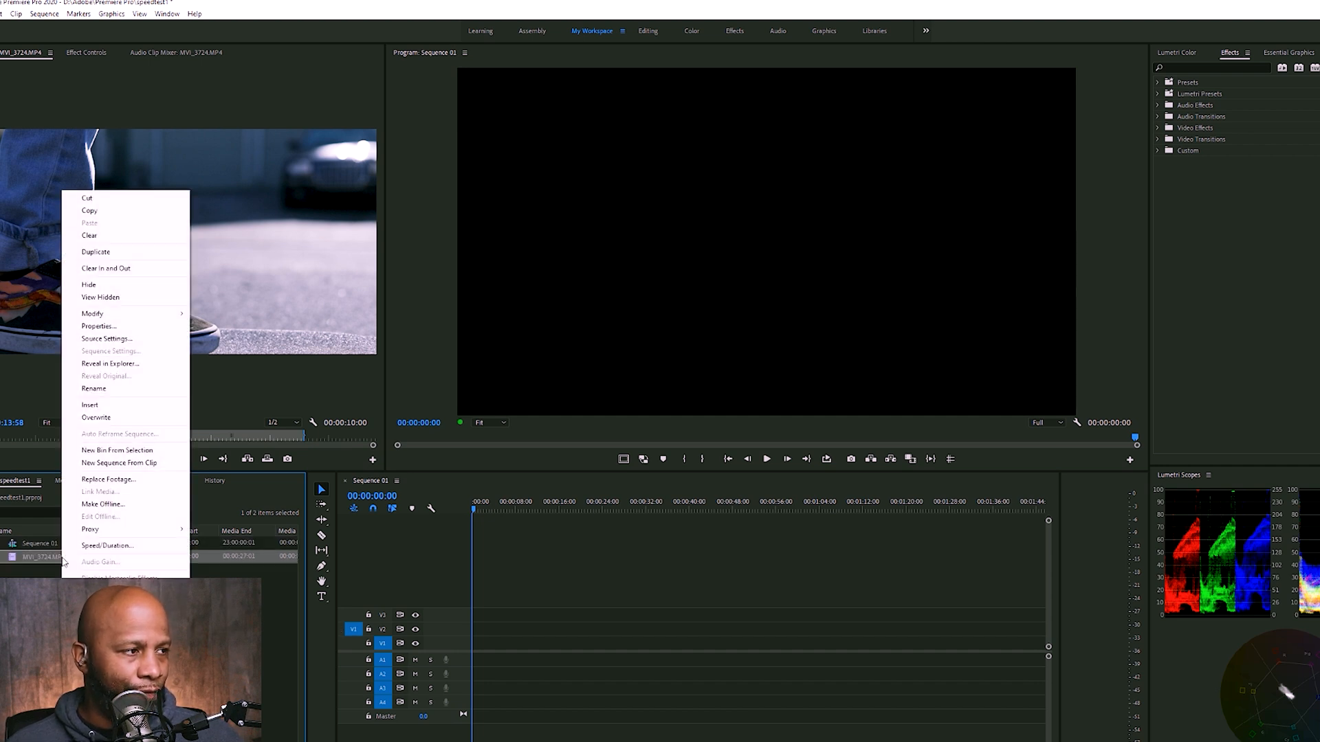
mouse_move(92, 313)
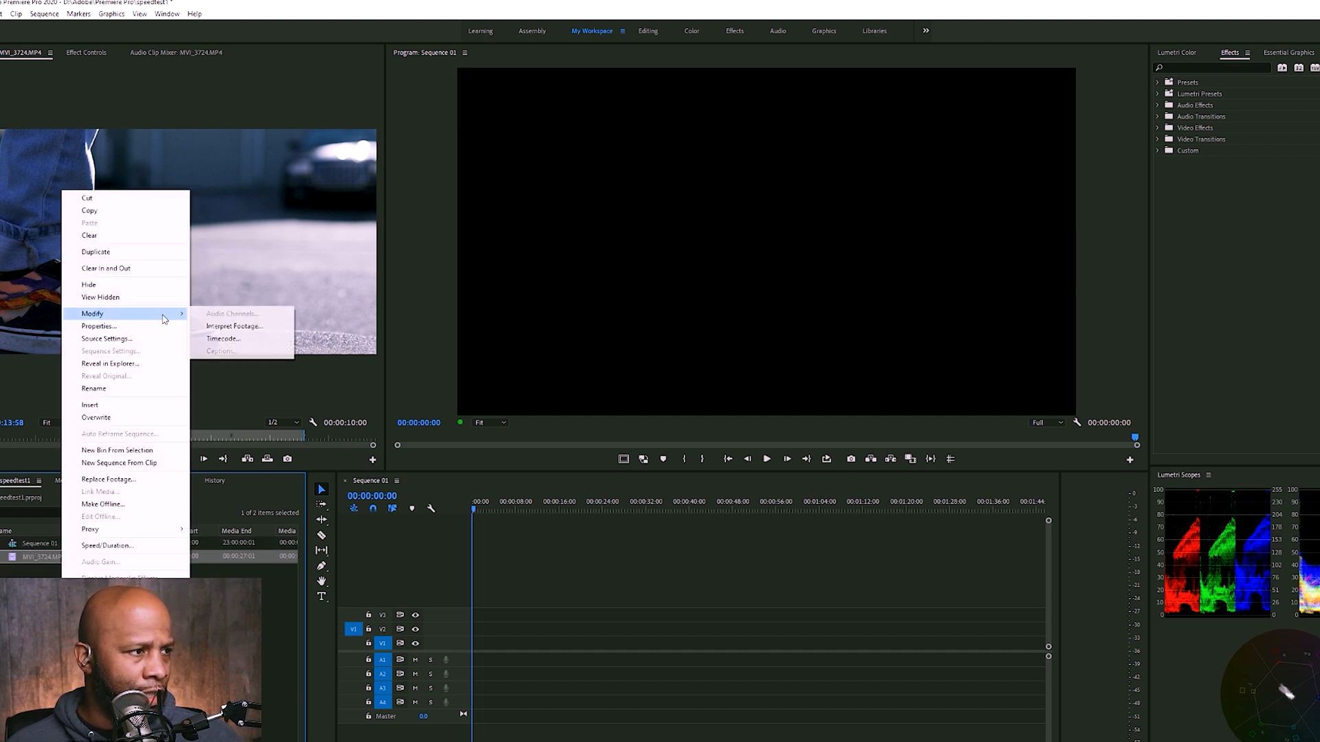
mouse_move(245, 313)
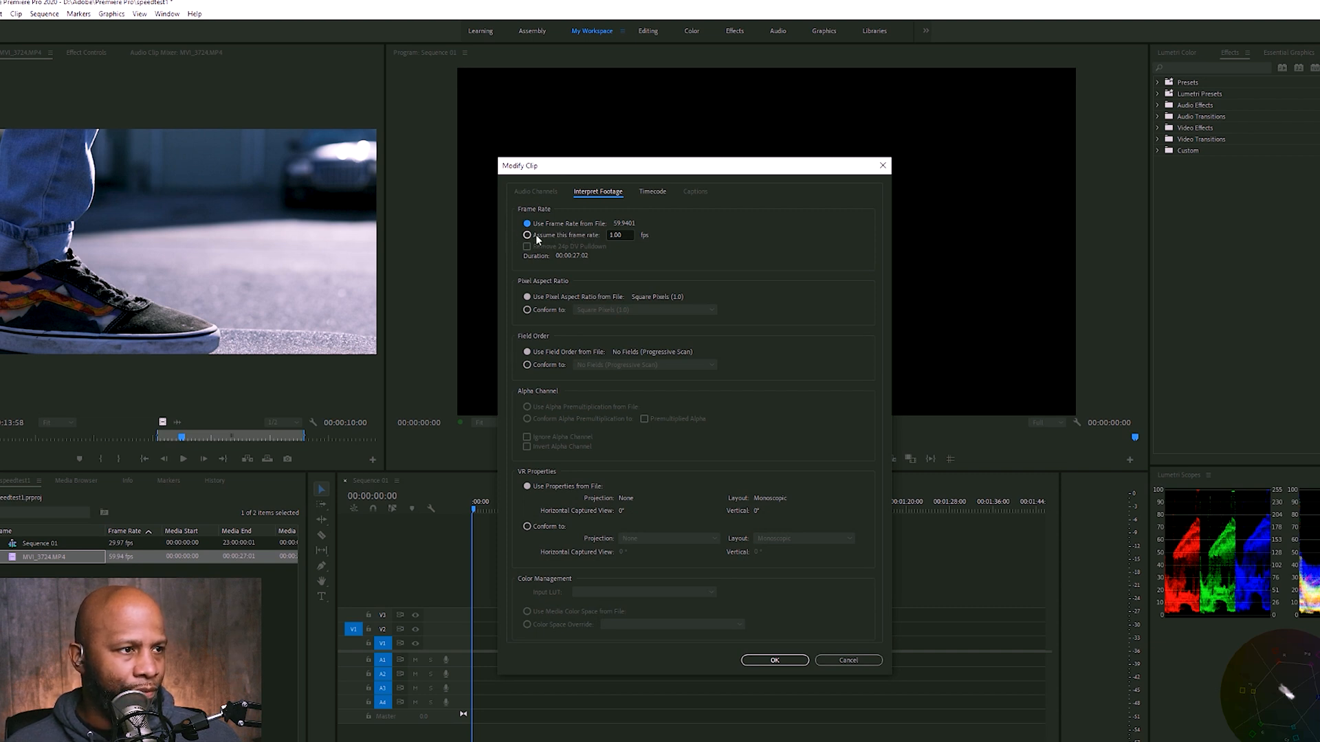
click(528, 235)
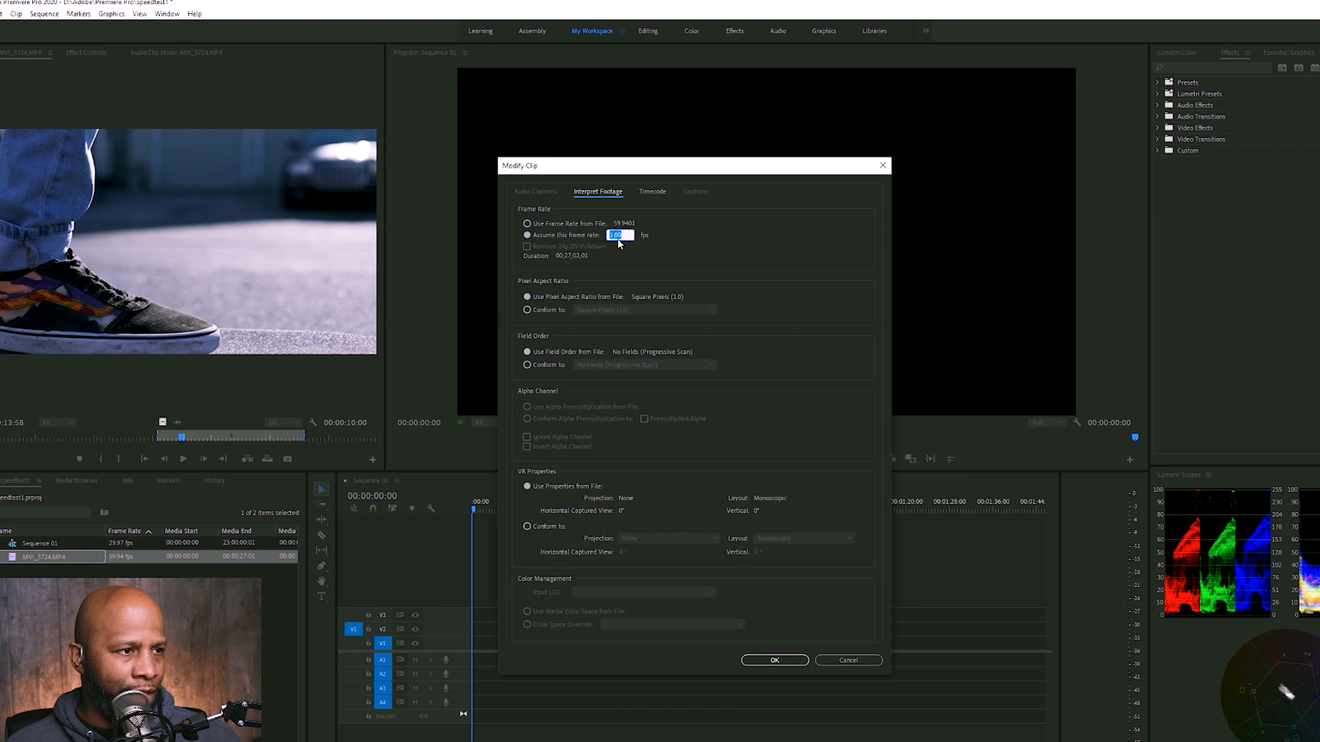
click(528, 222)
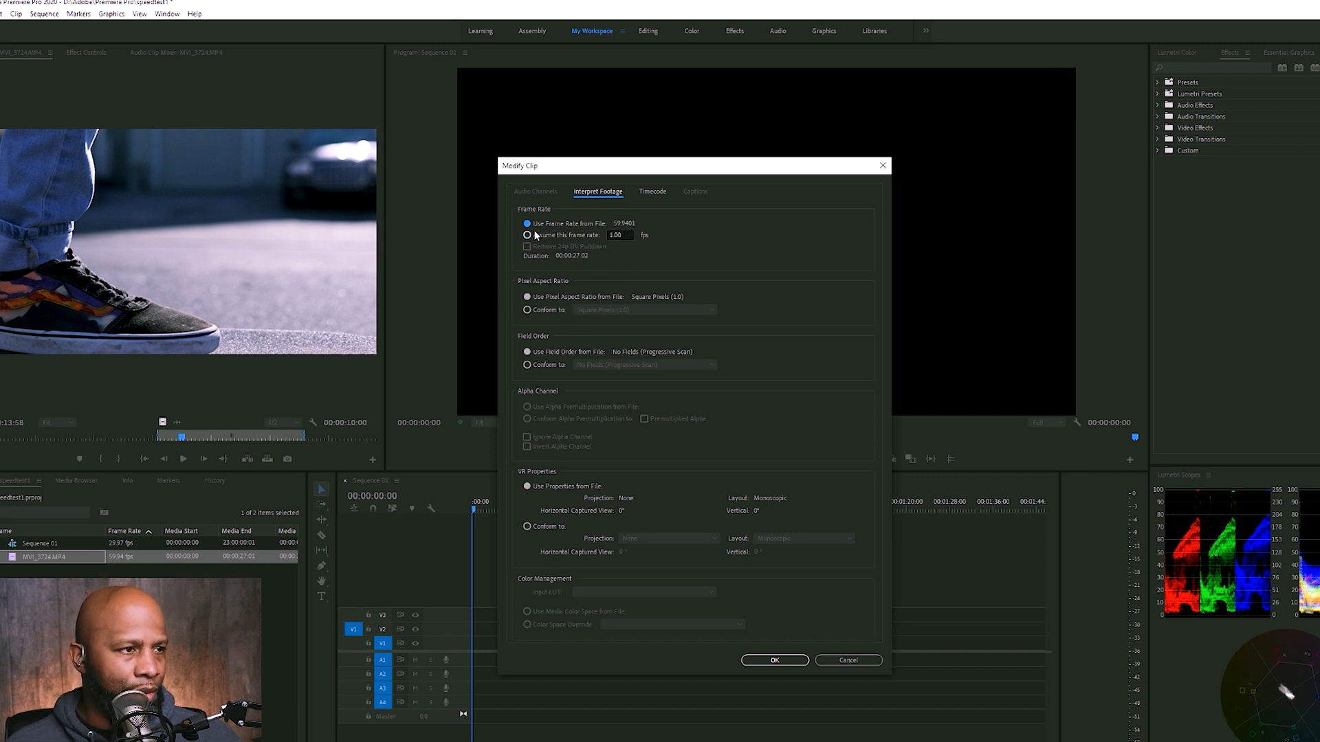
click(527, 235)
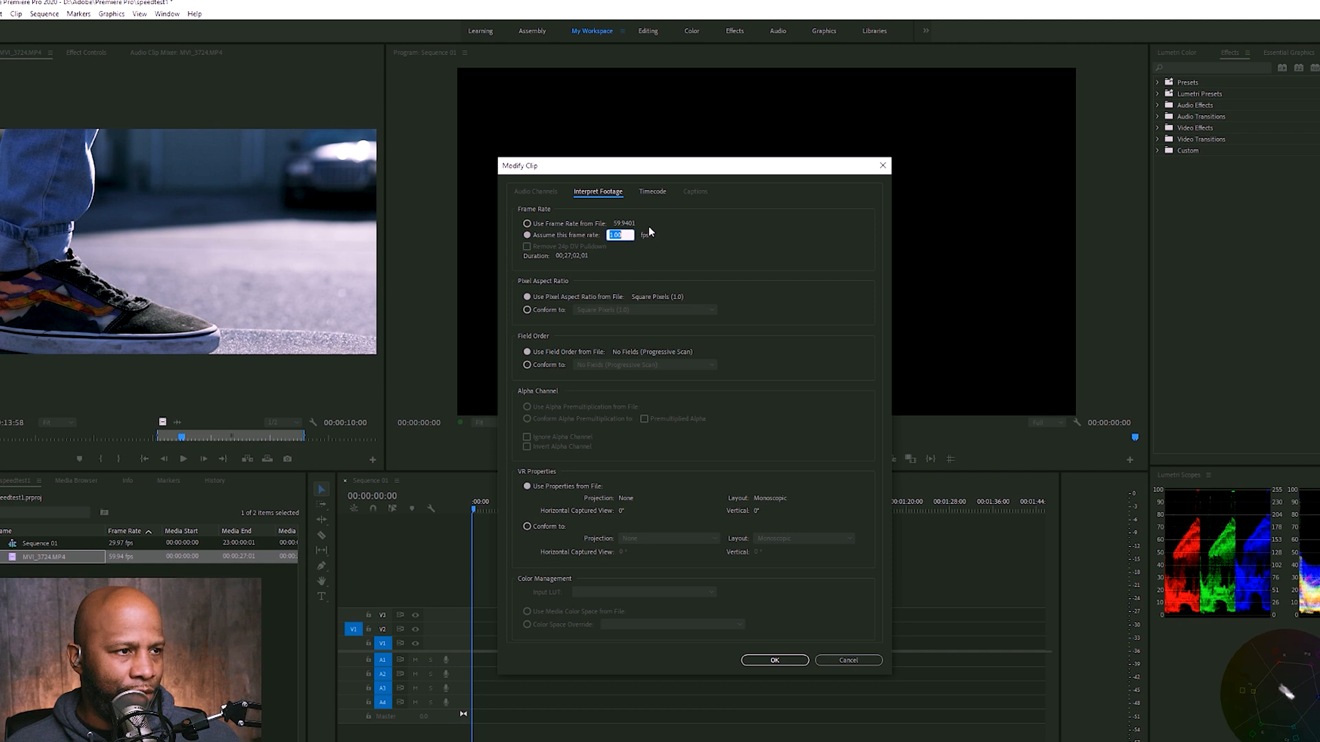
text(29.97)
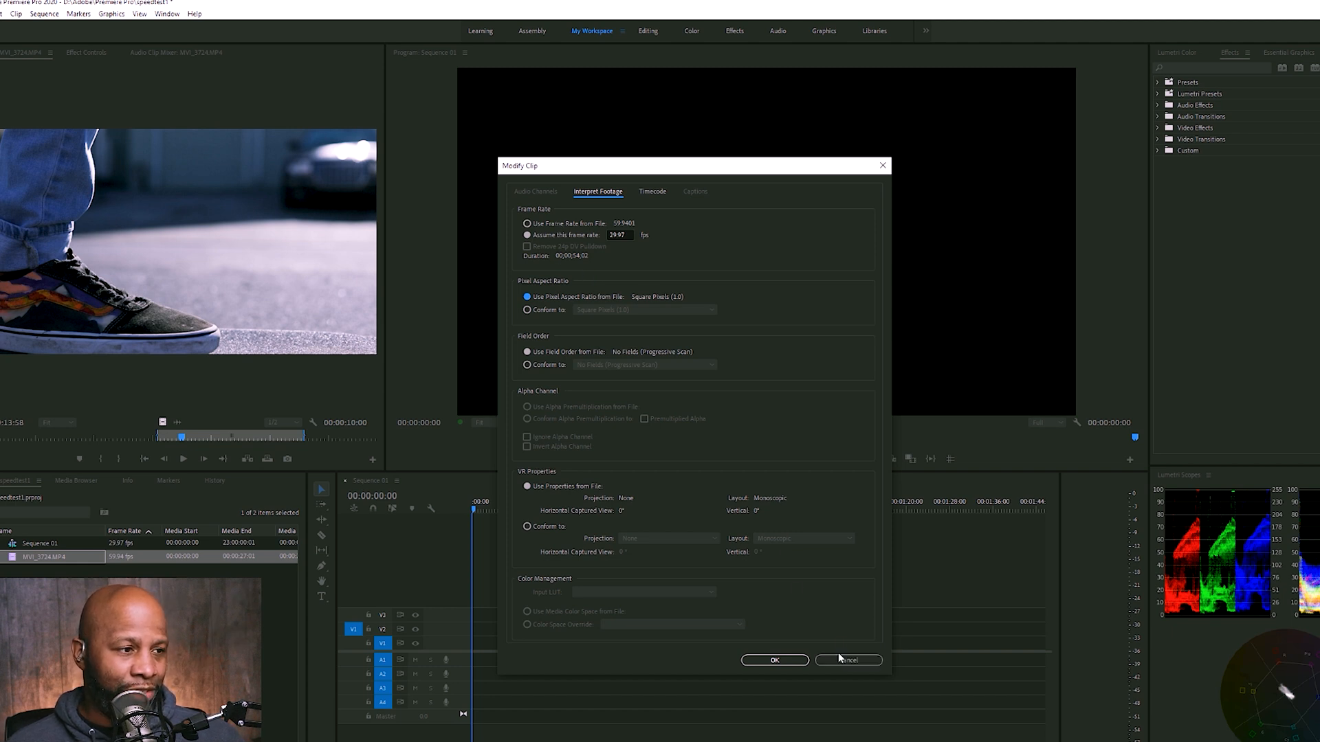
click(846, 660)
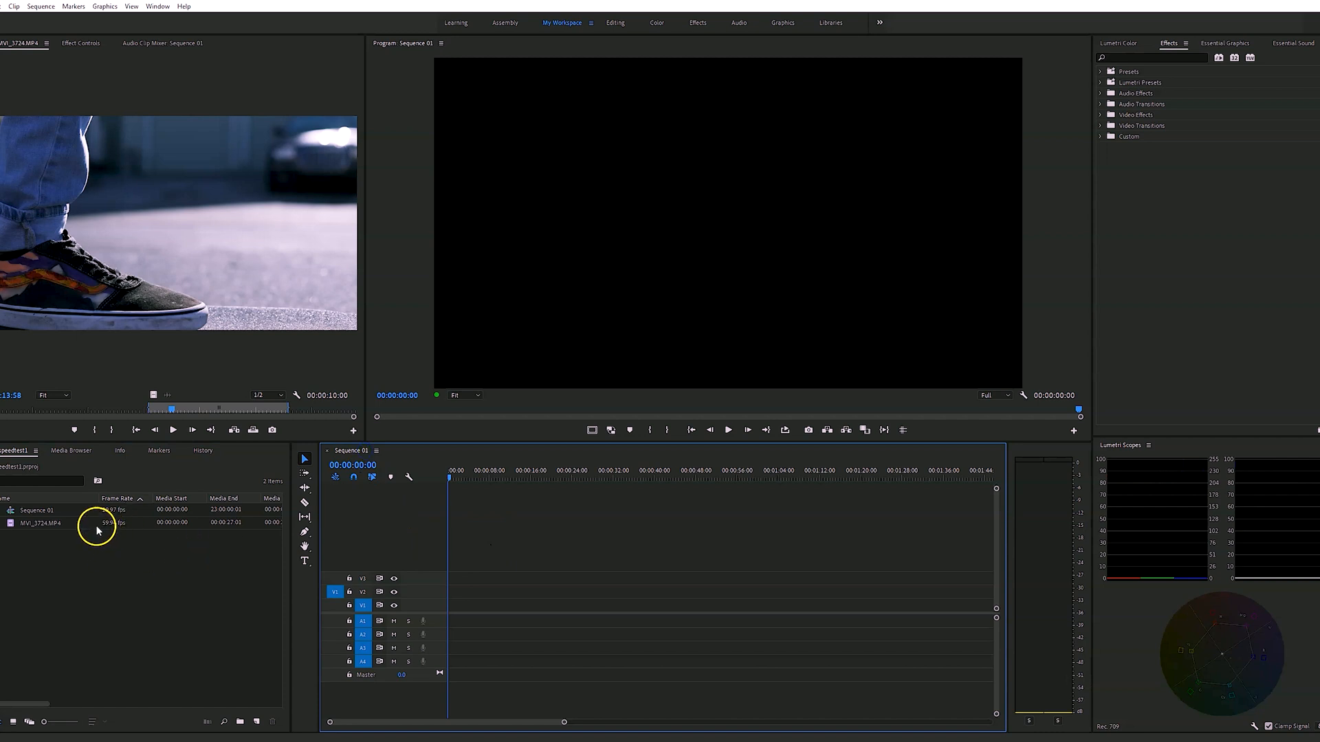
Place the skateboard clip on track V1 and keep the sequence's existing settings
click(40, 523)
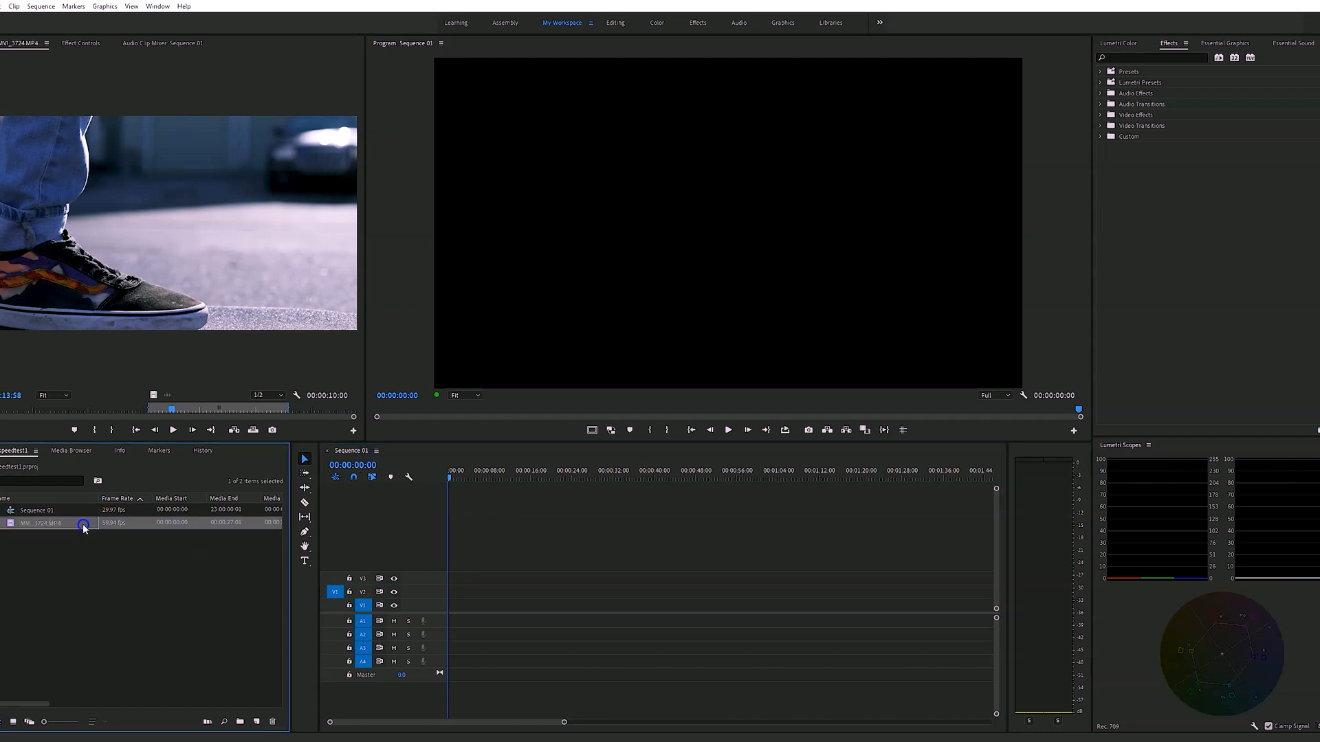
drag(42, 522, 471, 605)
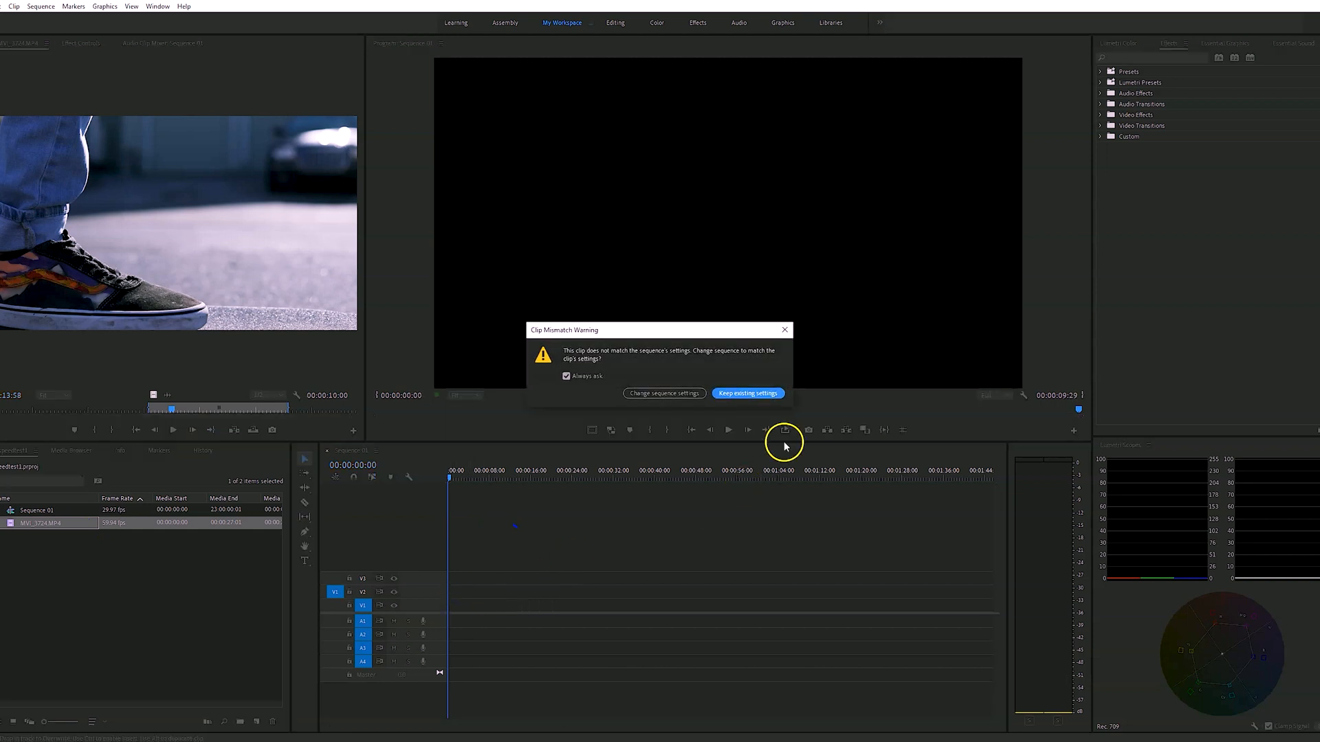
mouse_move(659, 373)
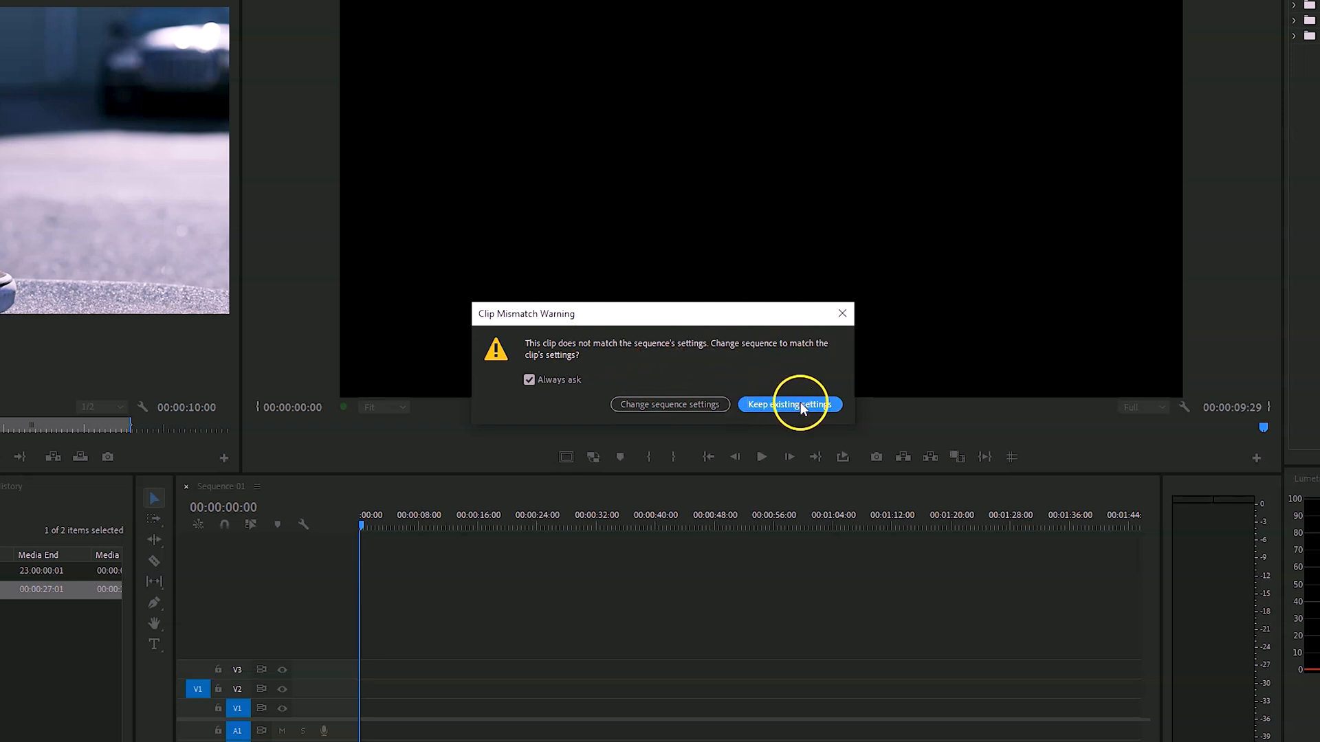
mouse_move(789, 414)
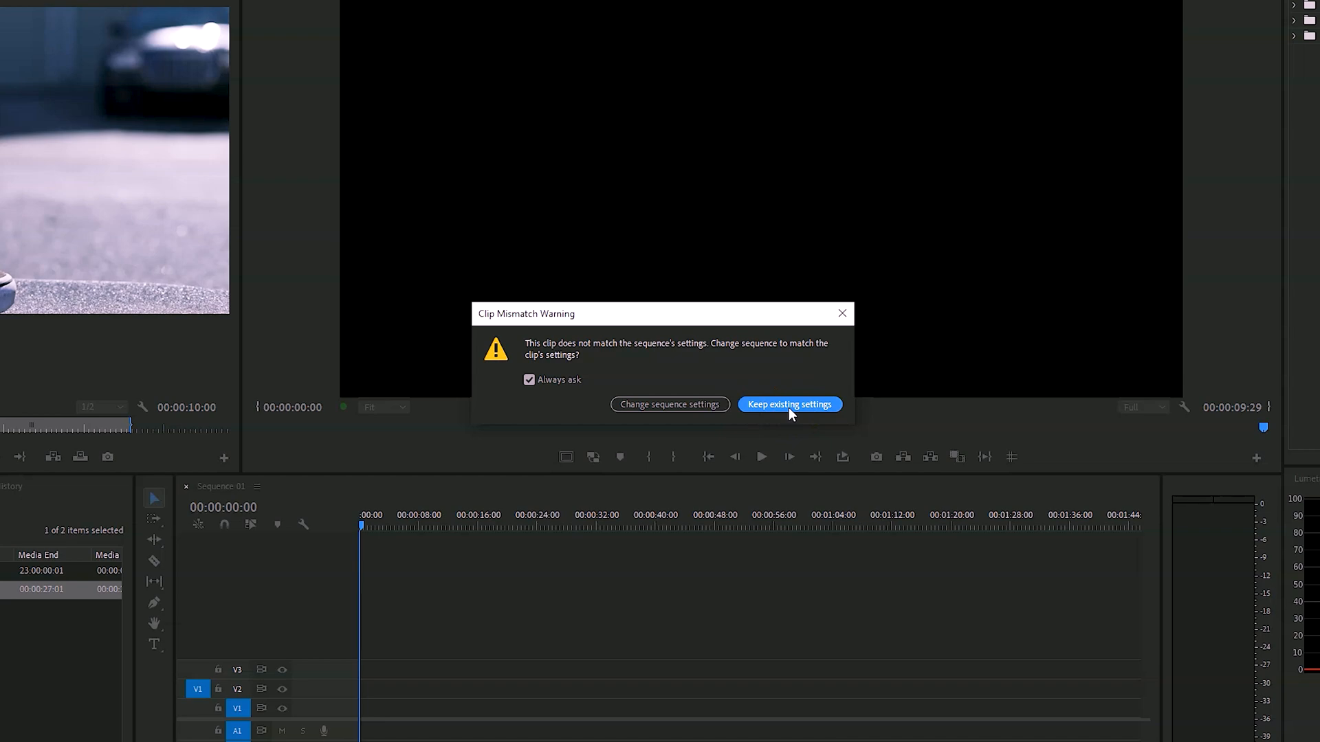
click(789, 404)
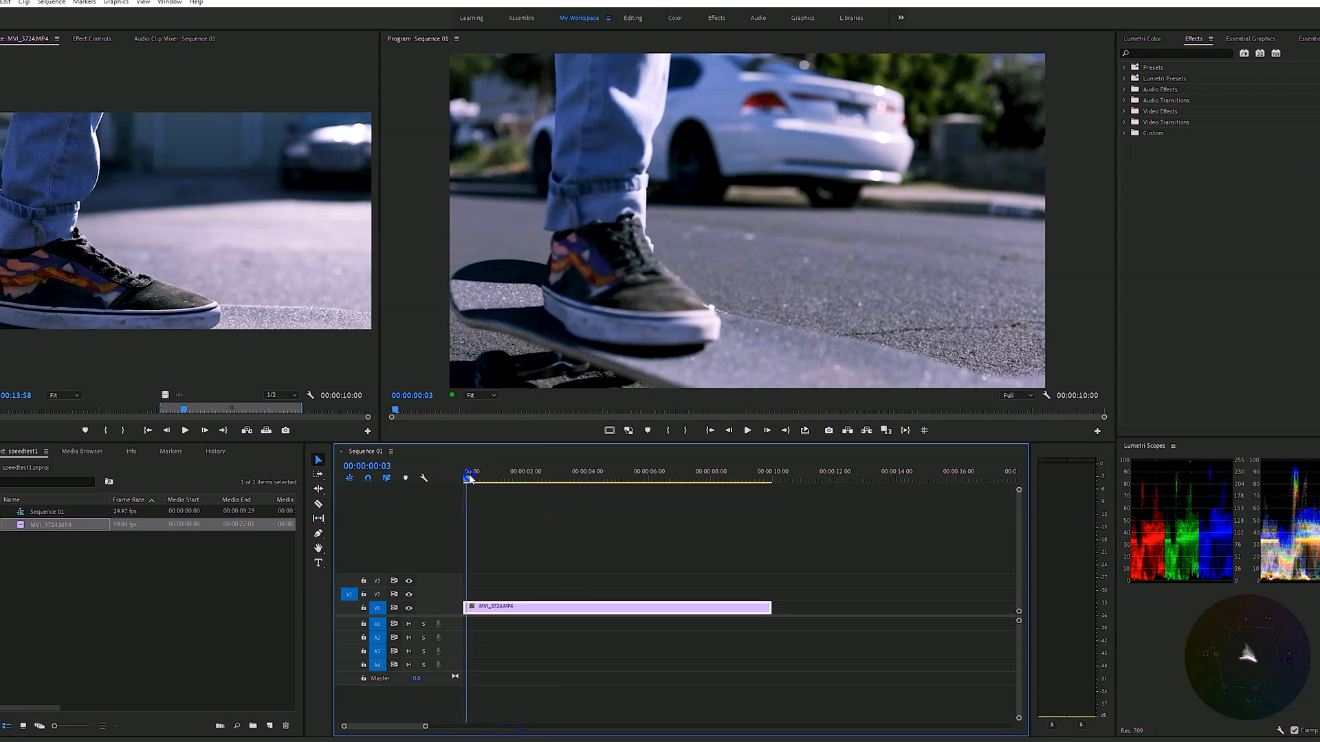
Scrub the playhead through the clip, parking near seven seconds and back around two seconds
drag(470, 477, 526, 477)
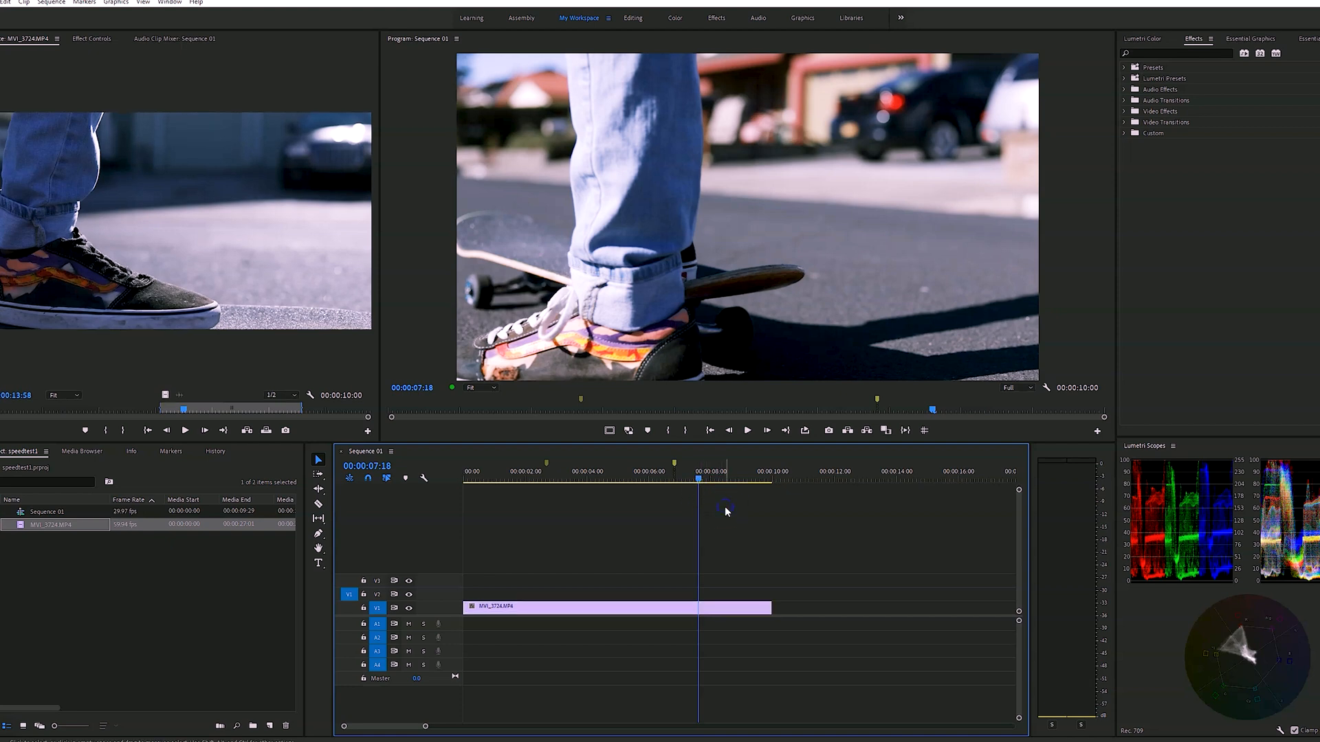
click(700, 478)
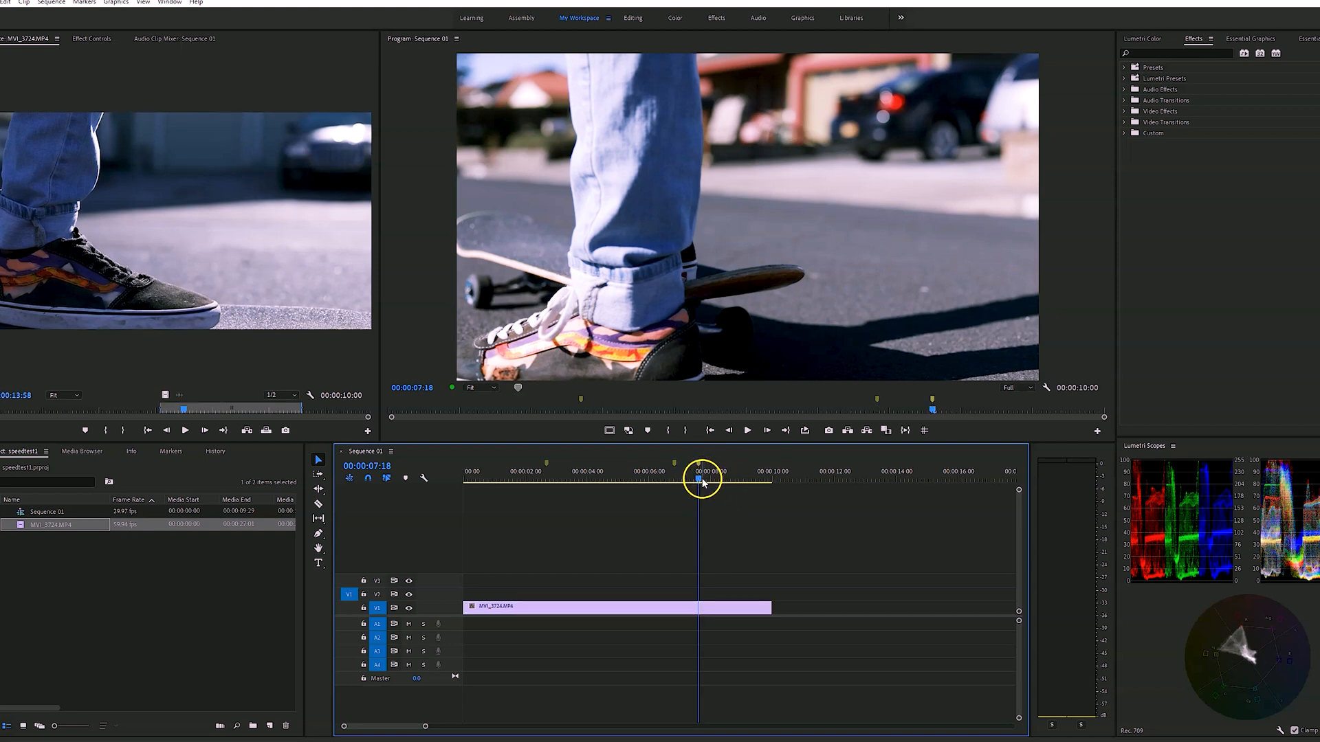
drag(702, 475, 737, 476)
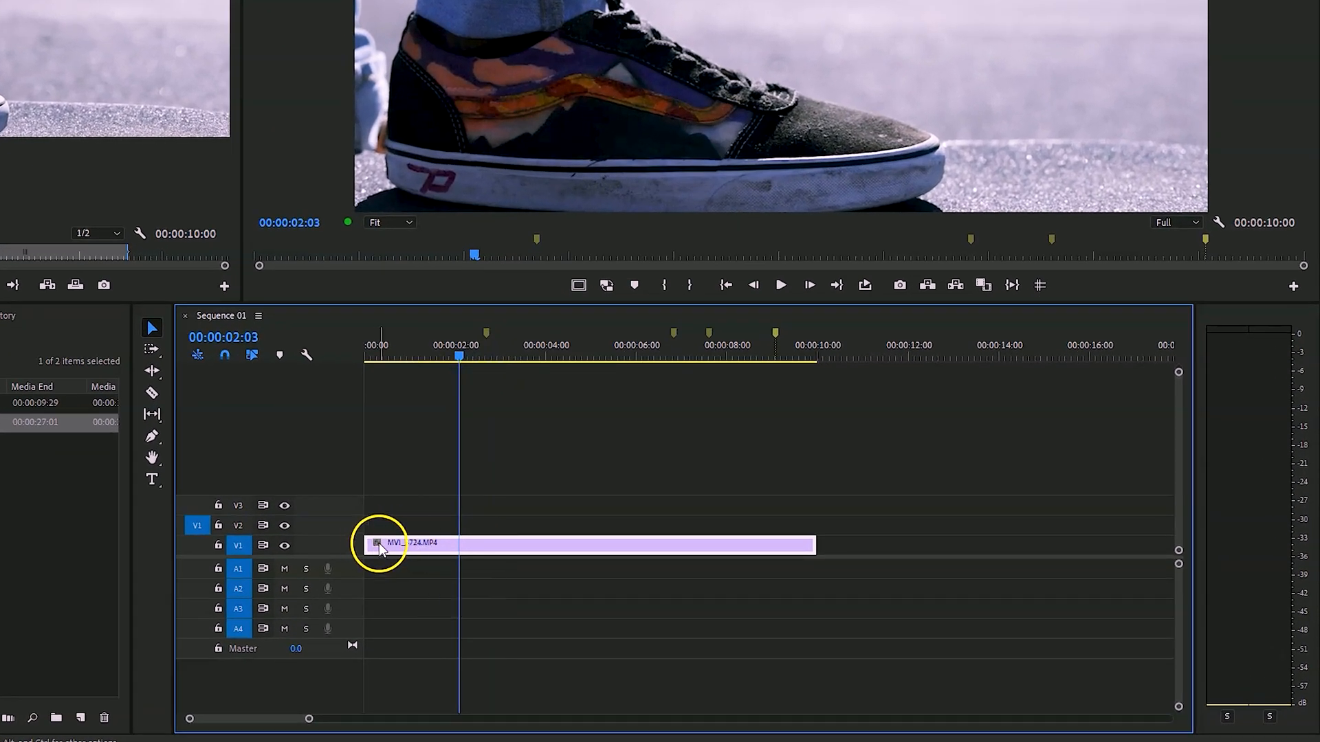
right_click(379, 547)
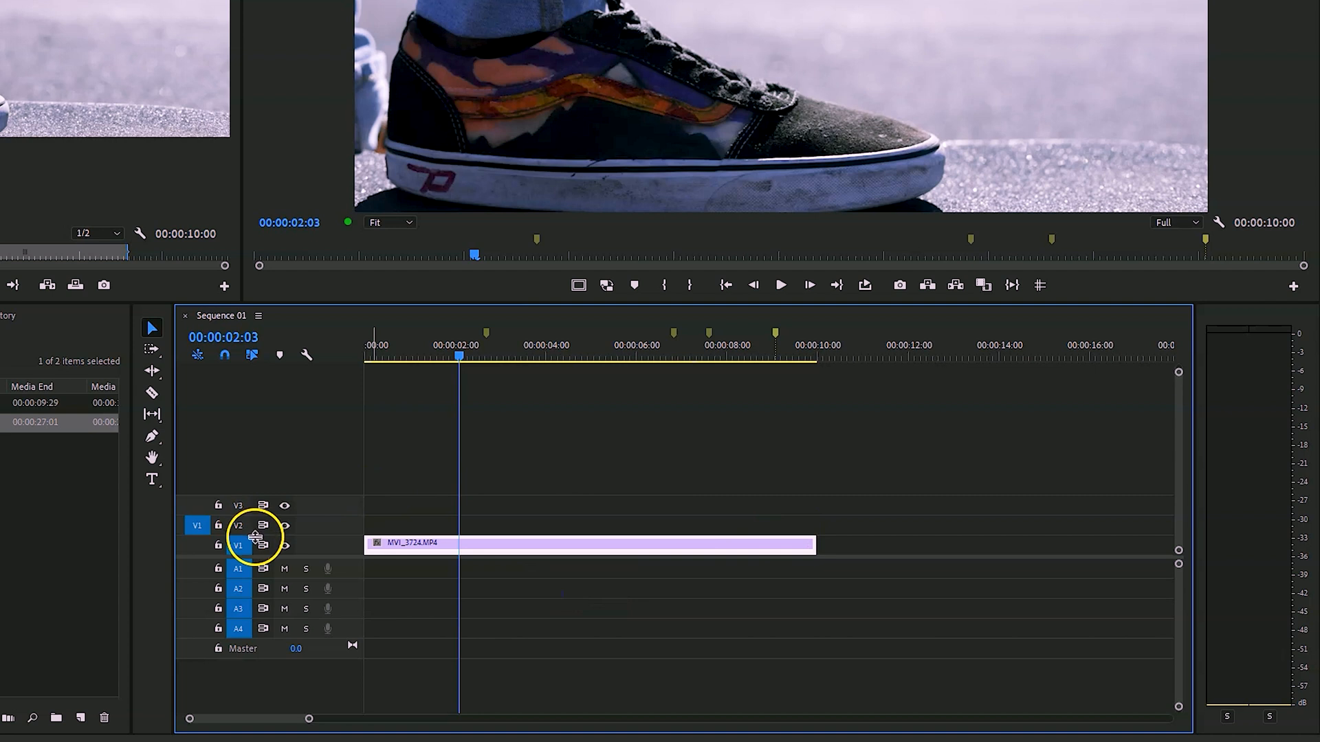
mouse_move(256, 546)
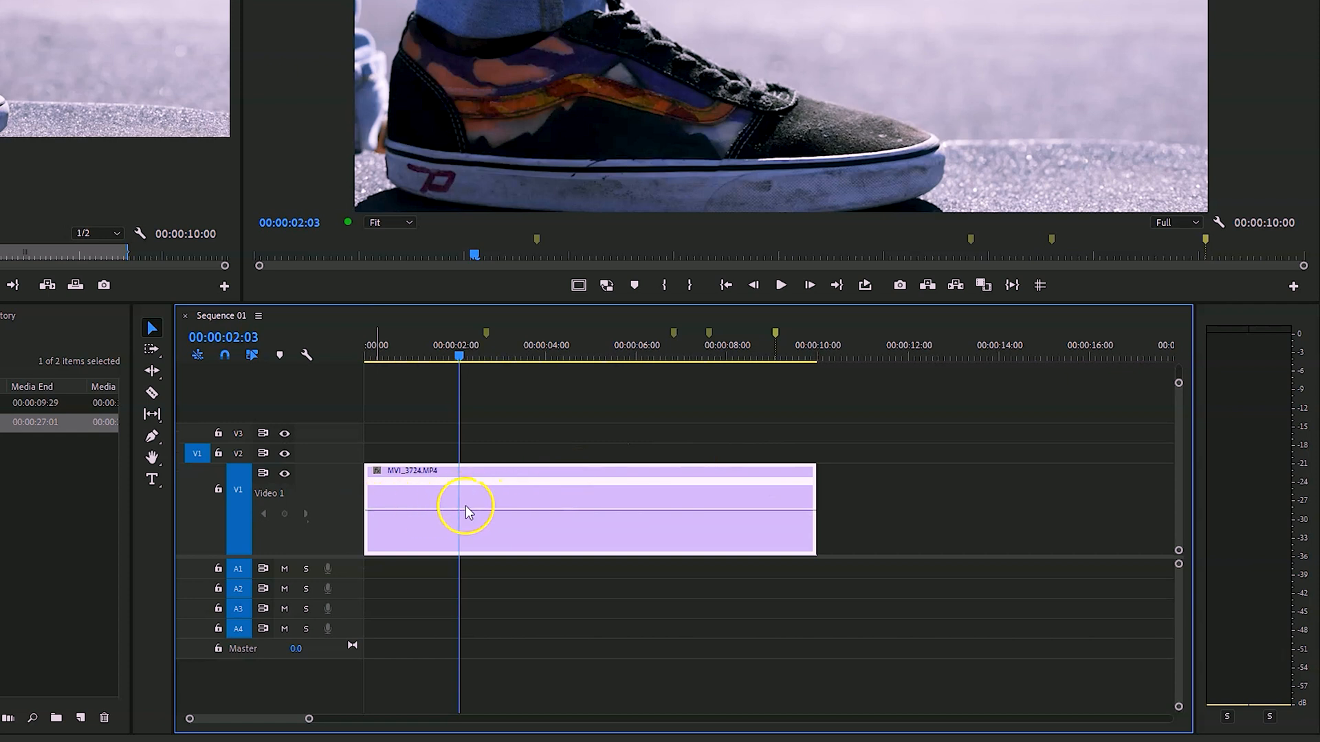
mouse_move(682, 515)
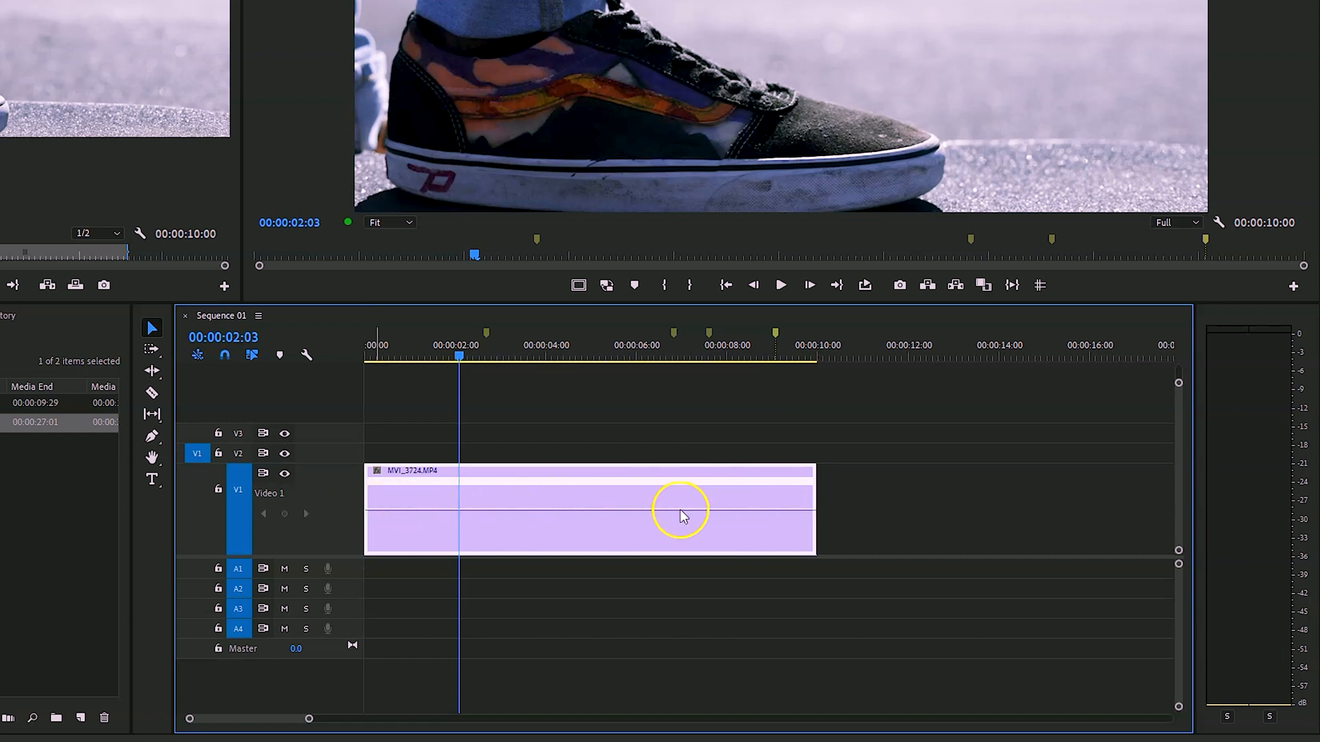
mouse_move(516, 528)
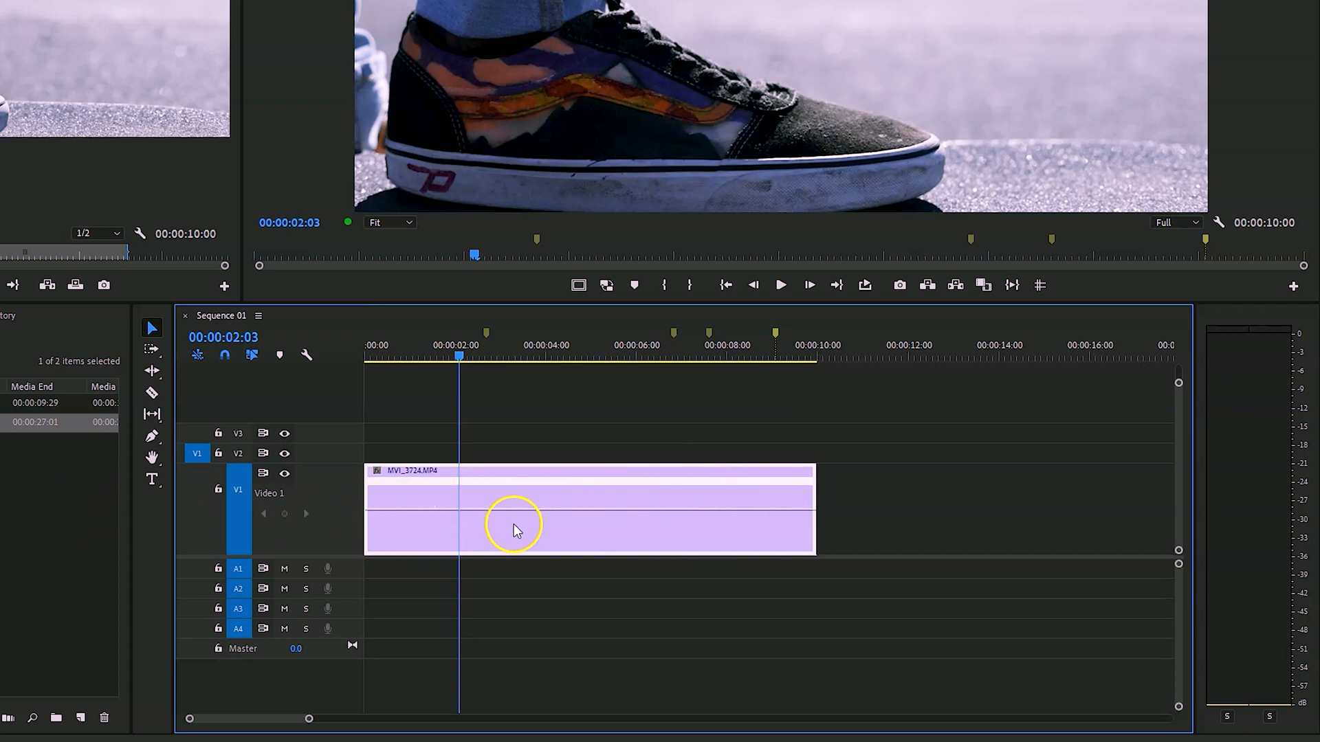
mouse_move(545, 508)
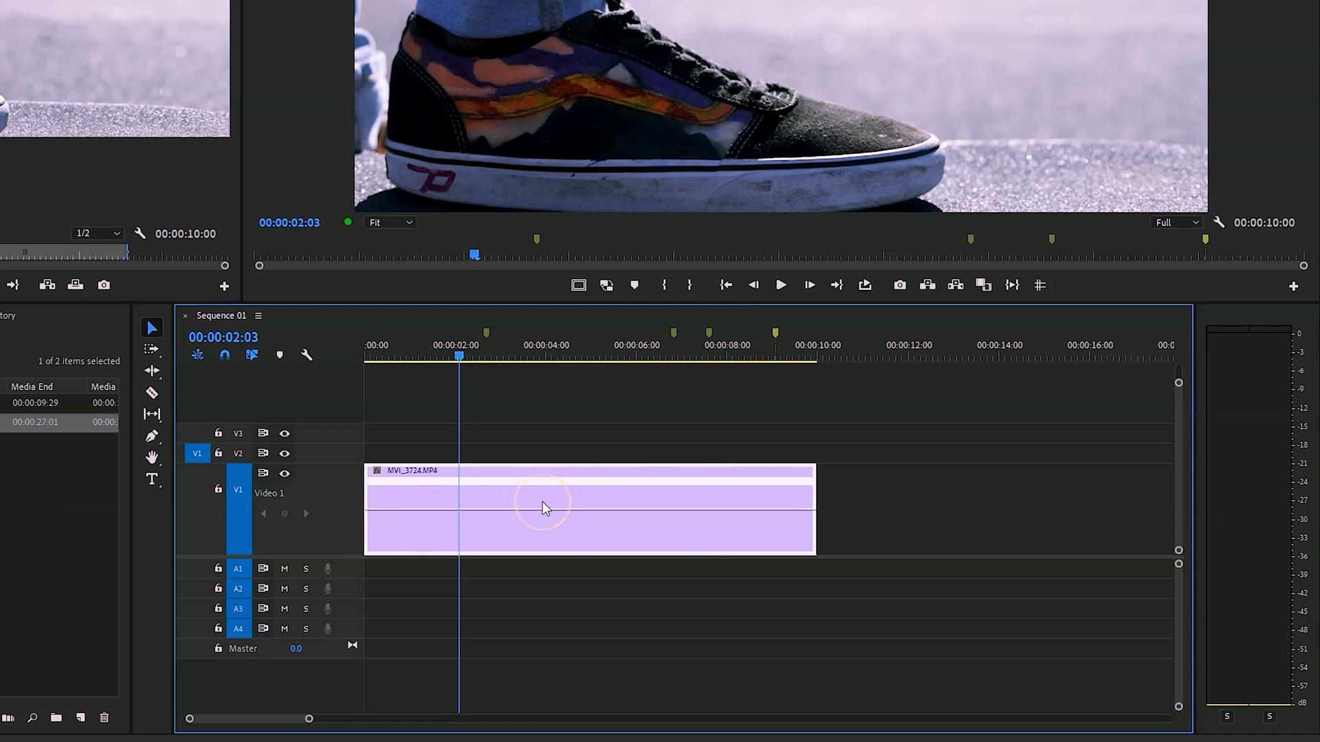
mouse_move(543, 507)
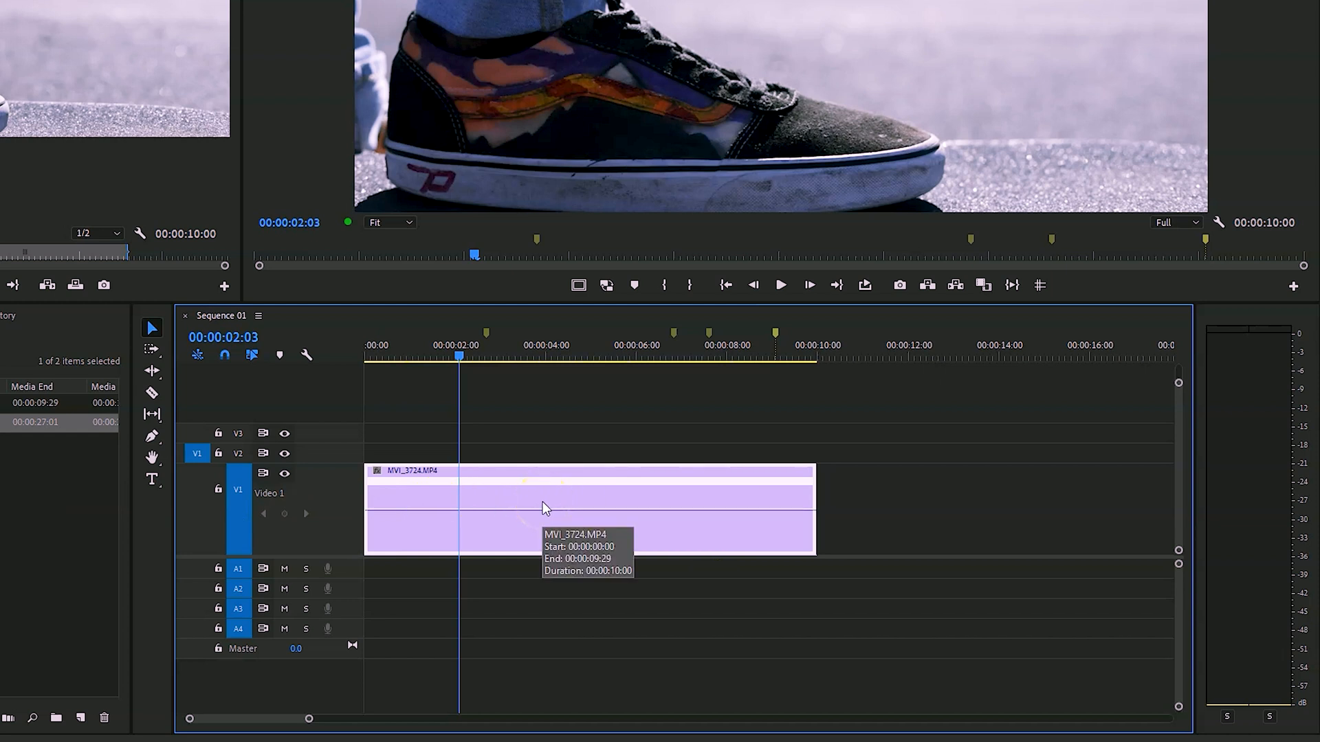
mouse_move(503, 518)
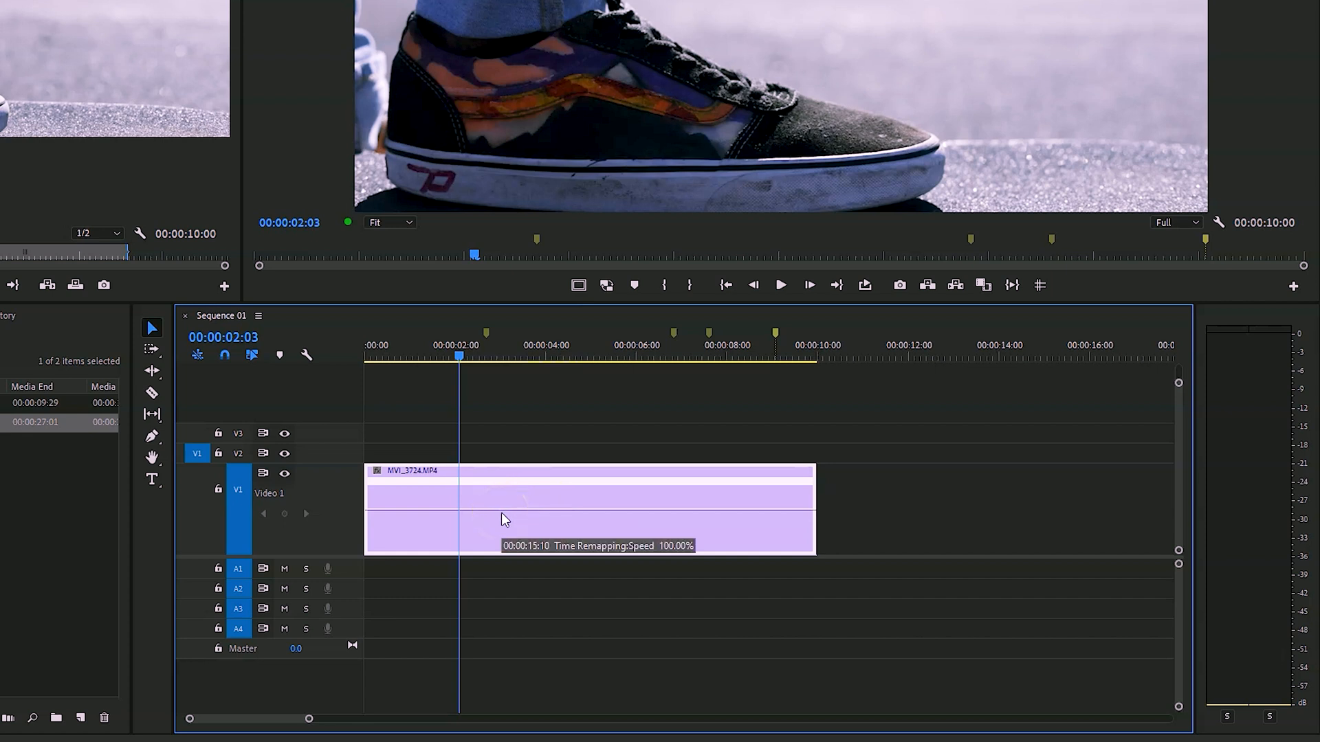
mouse_move(504, 519)
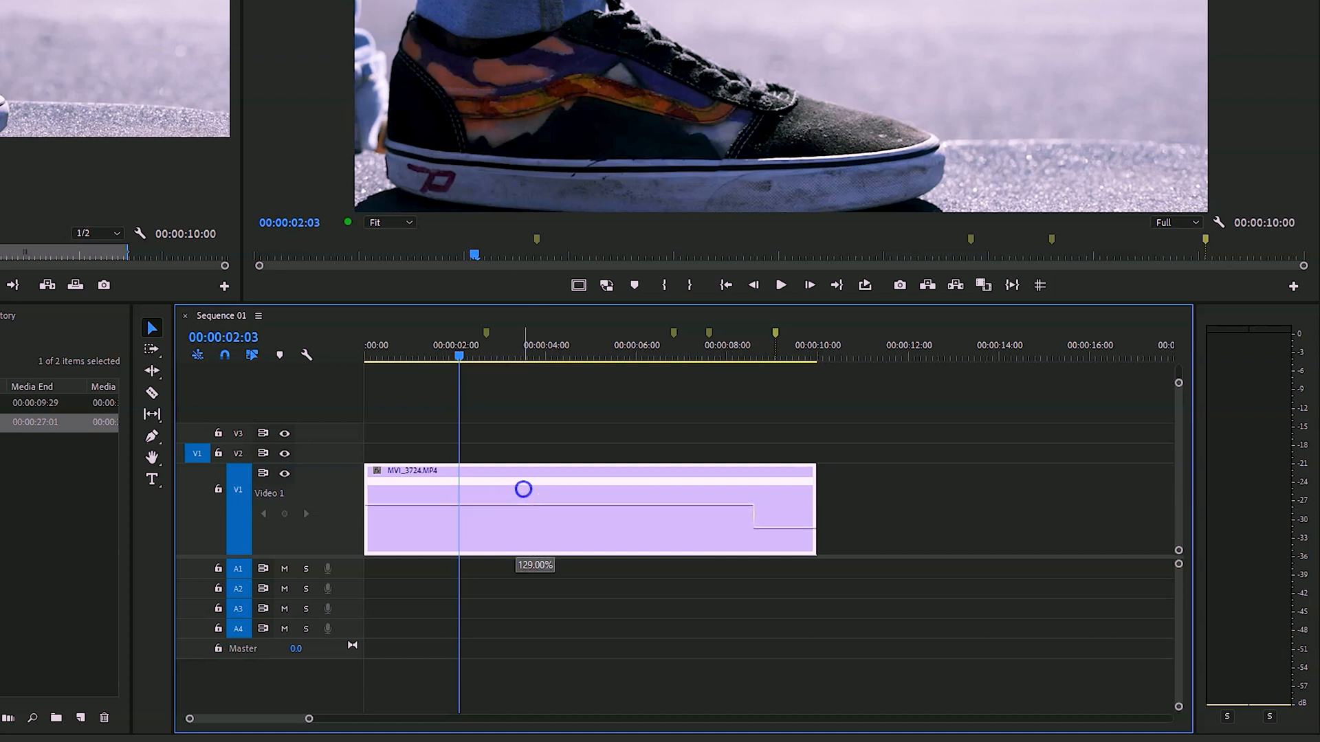
drag(523, 489, 535, 456)
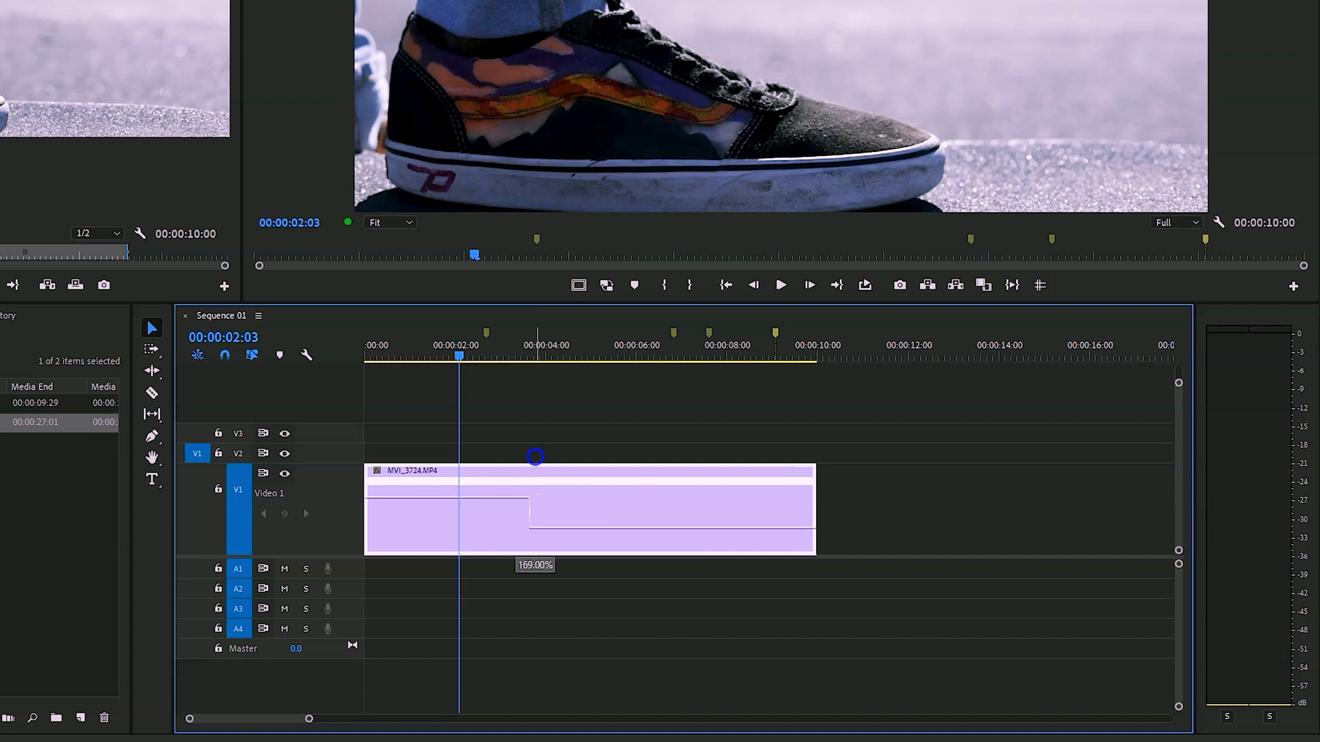
drag(534, 456, 539, 452)
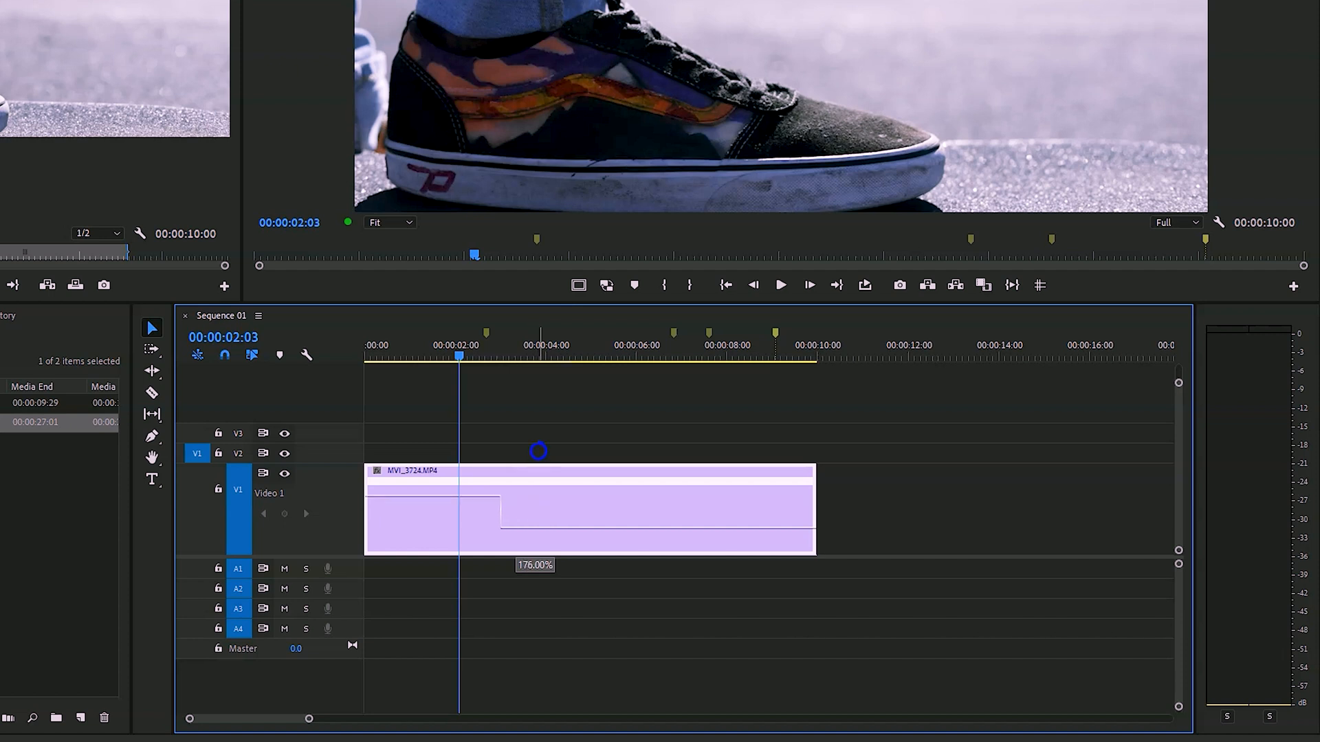
drag(813, 509, 620, 509)
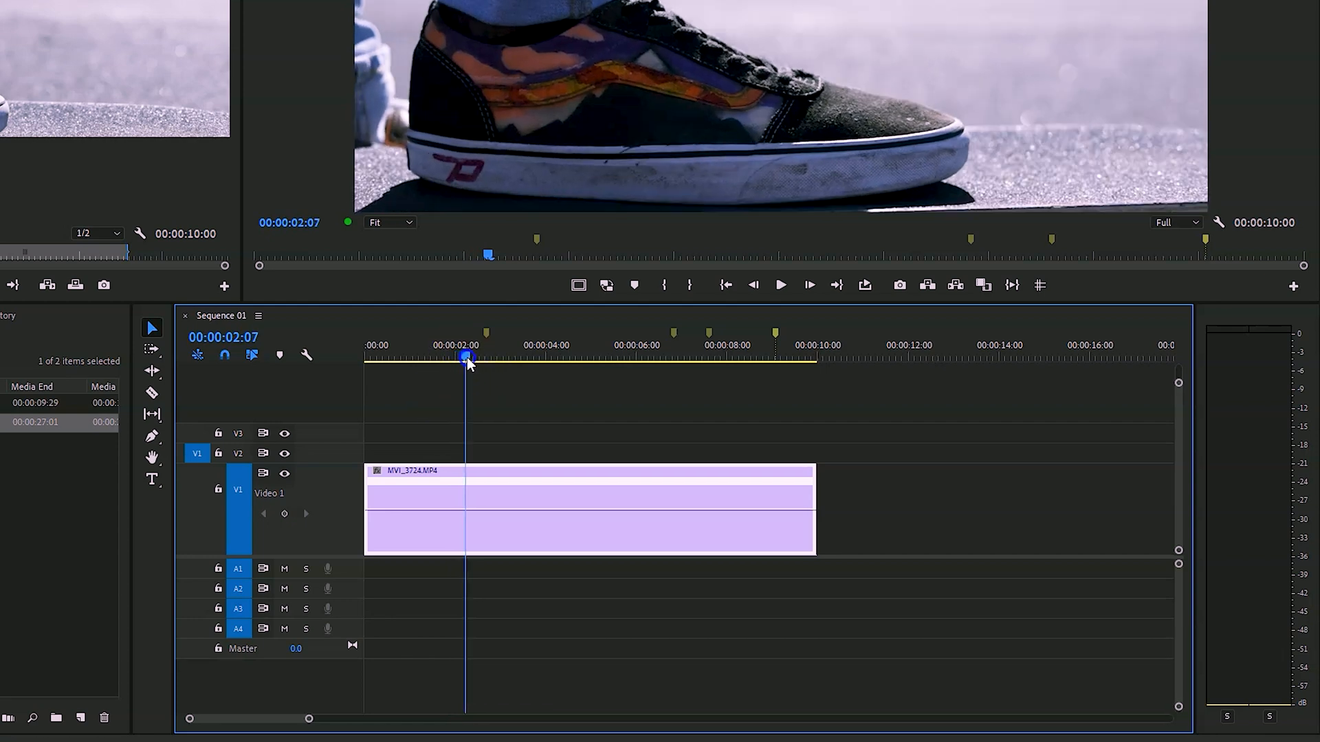
Add a speed keyframe just after 2 seconds and spread it into a ramp toward 3 seconds
drag(468, 358, 487, 357)
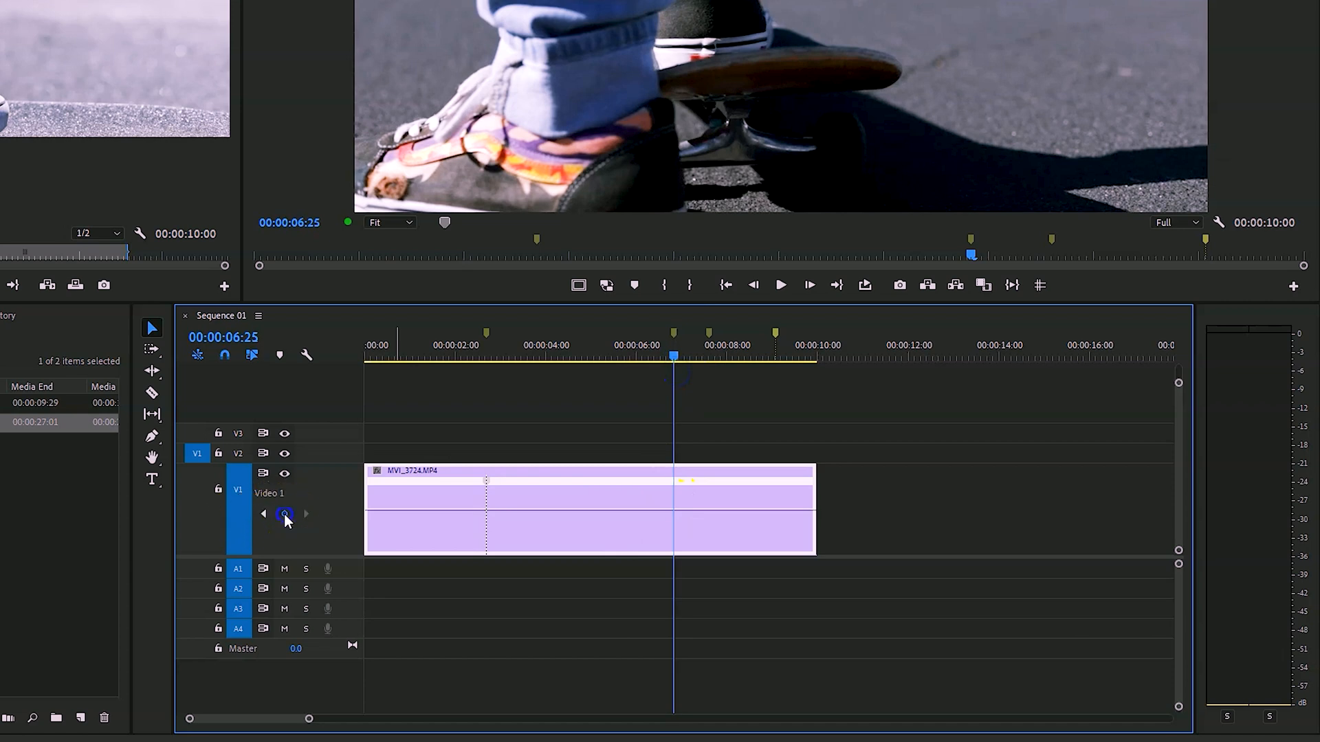
key(Left)
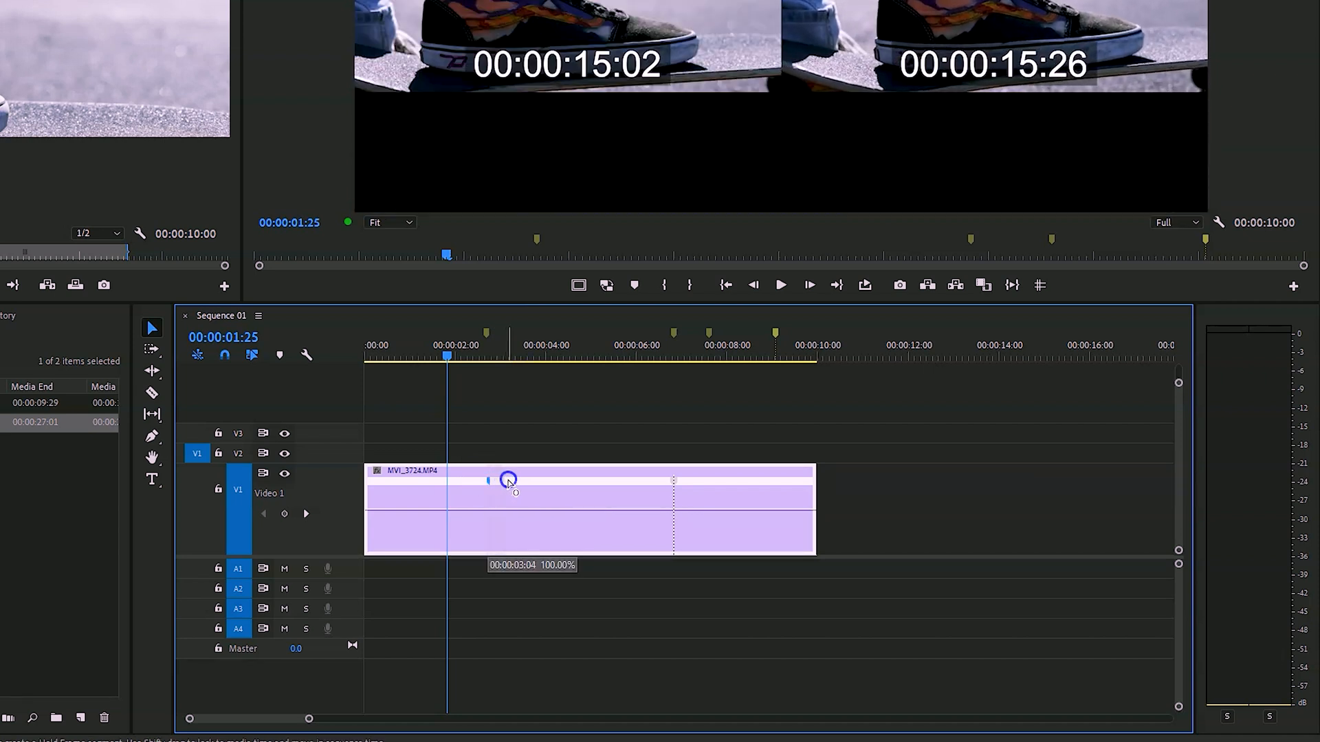
drag(509, 479, 522, 478)
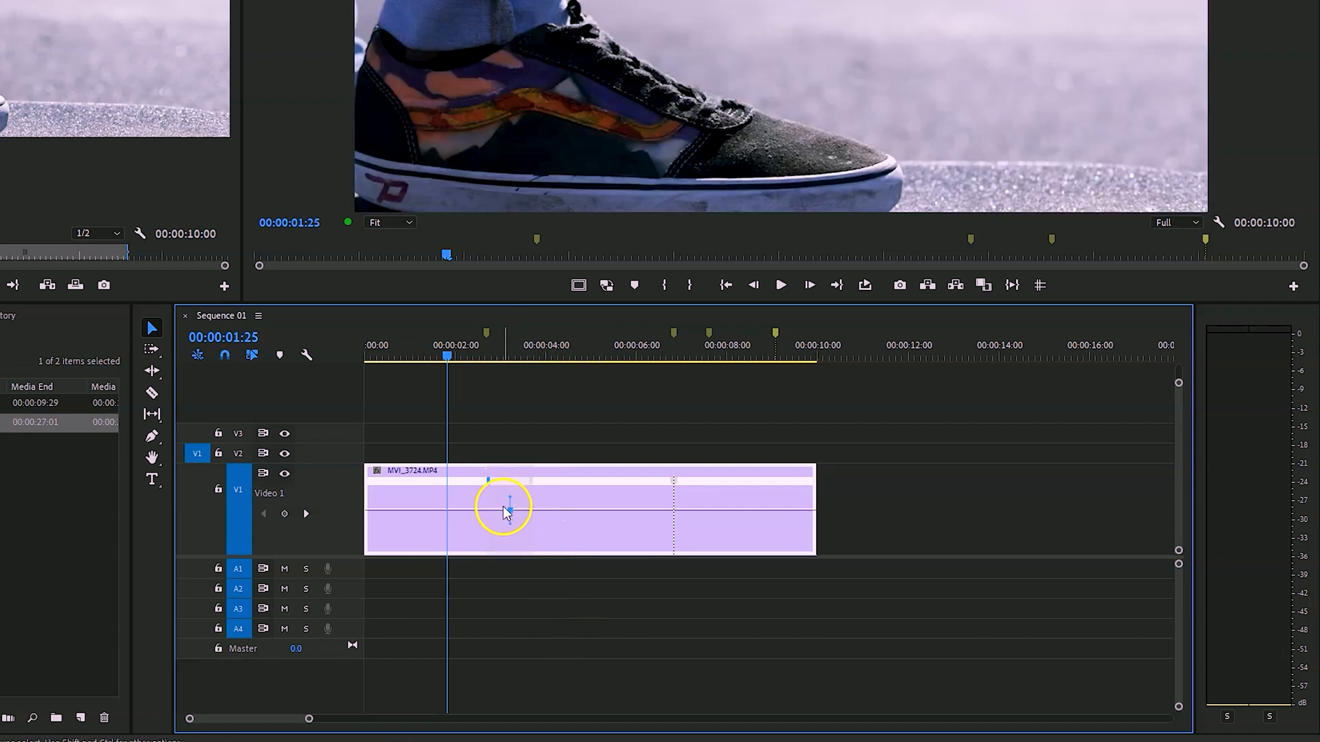
mouse_move(686, 497)
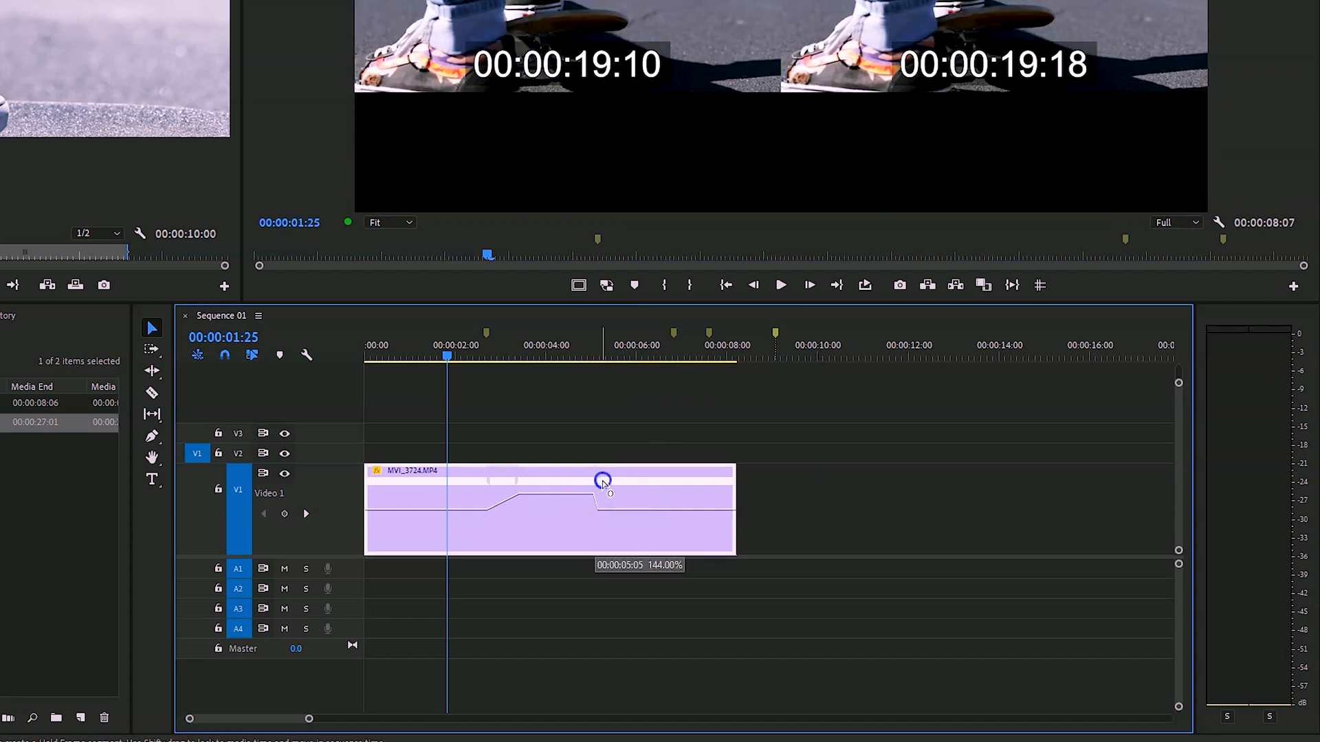
Raise the section between the keyframes to about 144% speed
drag(602, 481, 615, 481)
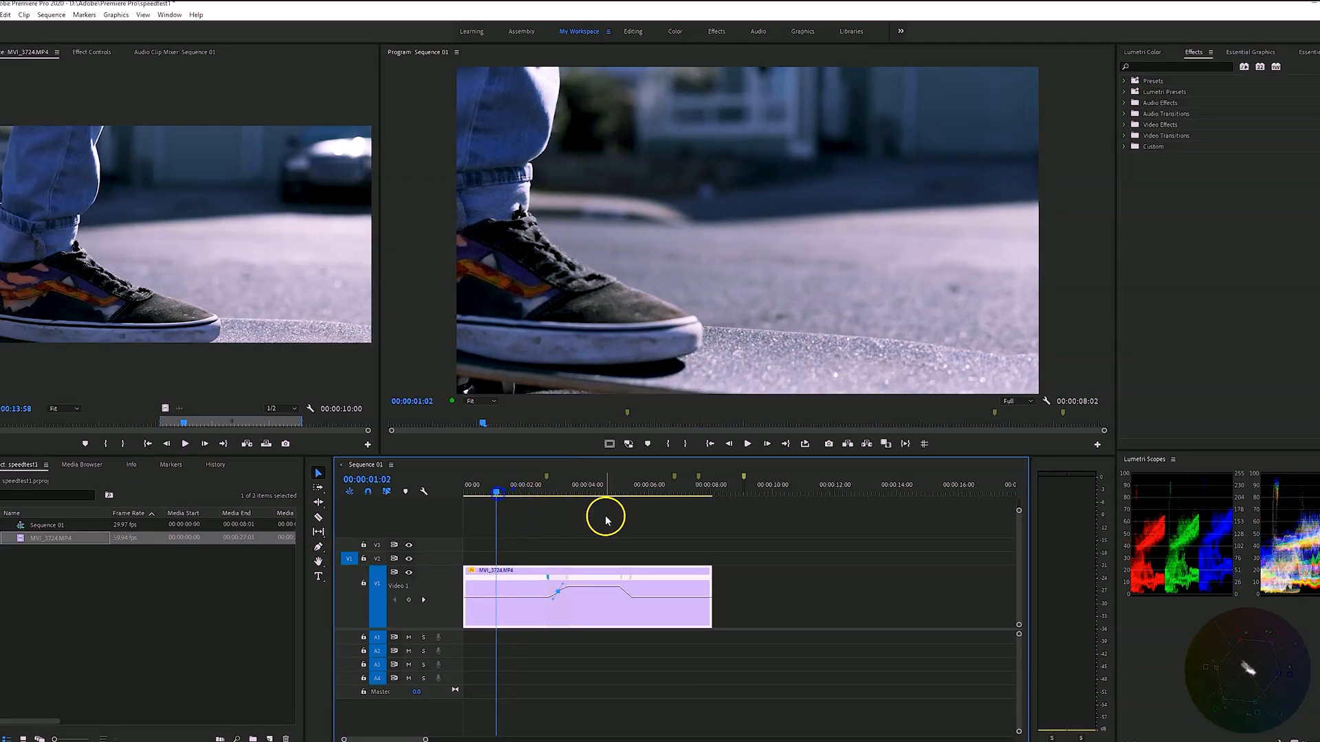
Push the middle section to about 176% and higher, repositioning the playhead to review the ramp
click(549, 495)
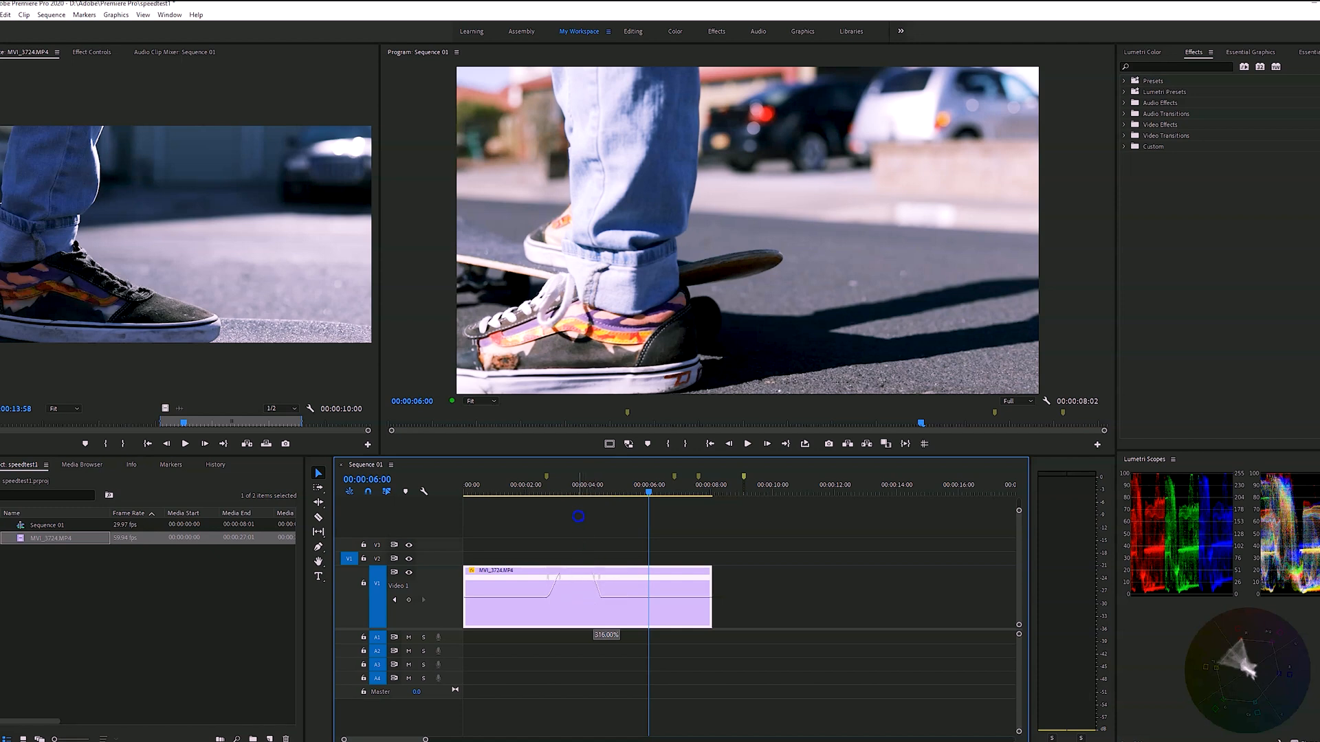
click(559, 494)
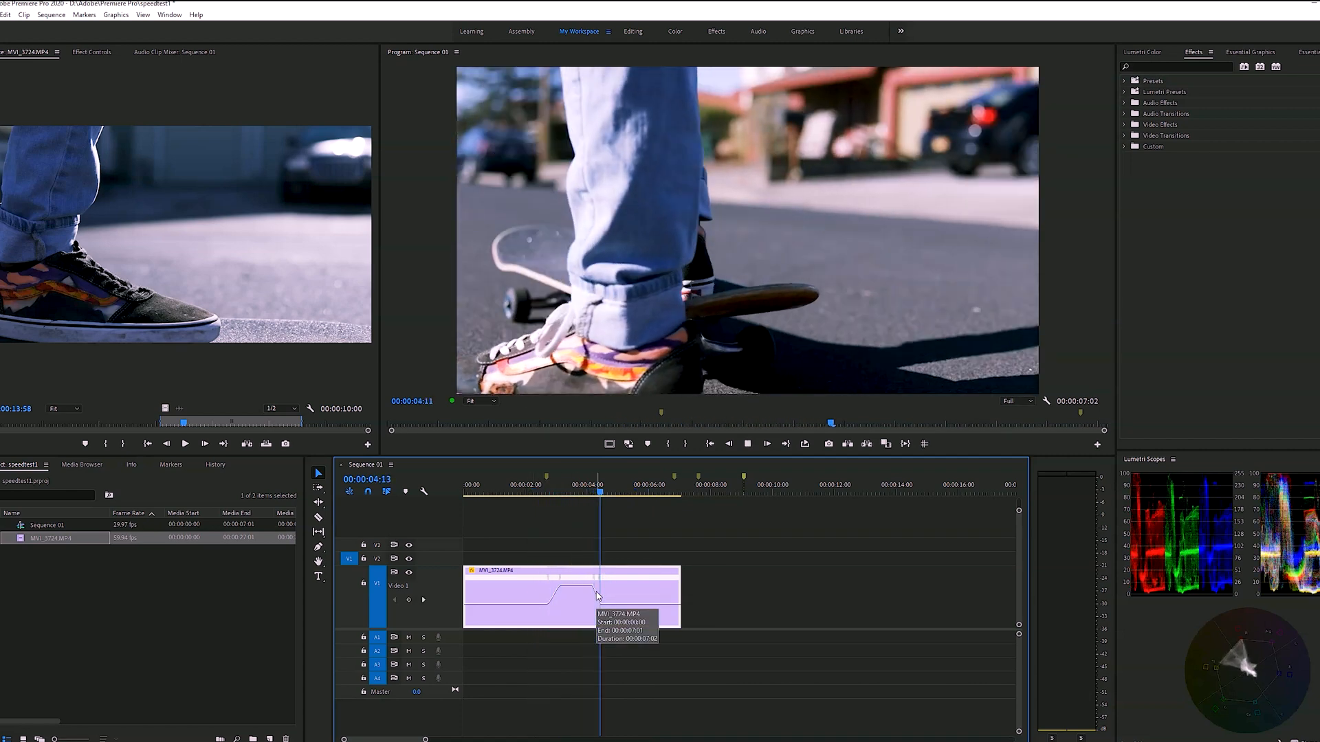
drag(598, 492, 622, 492)
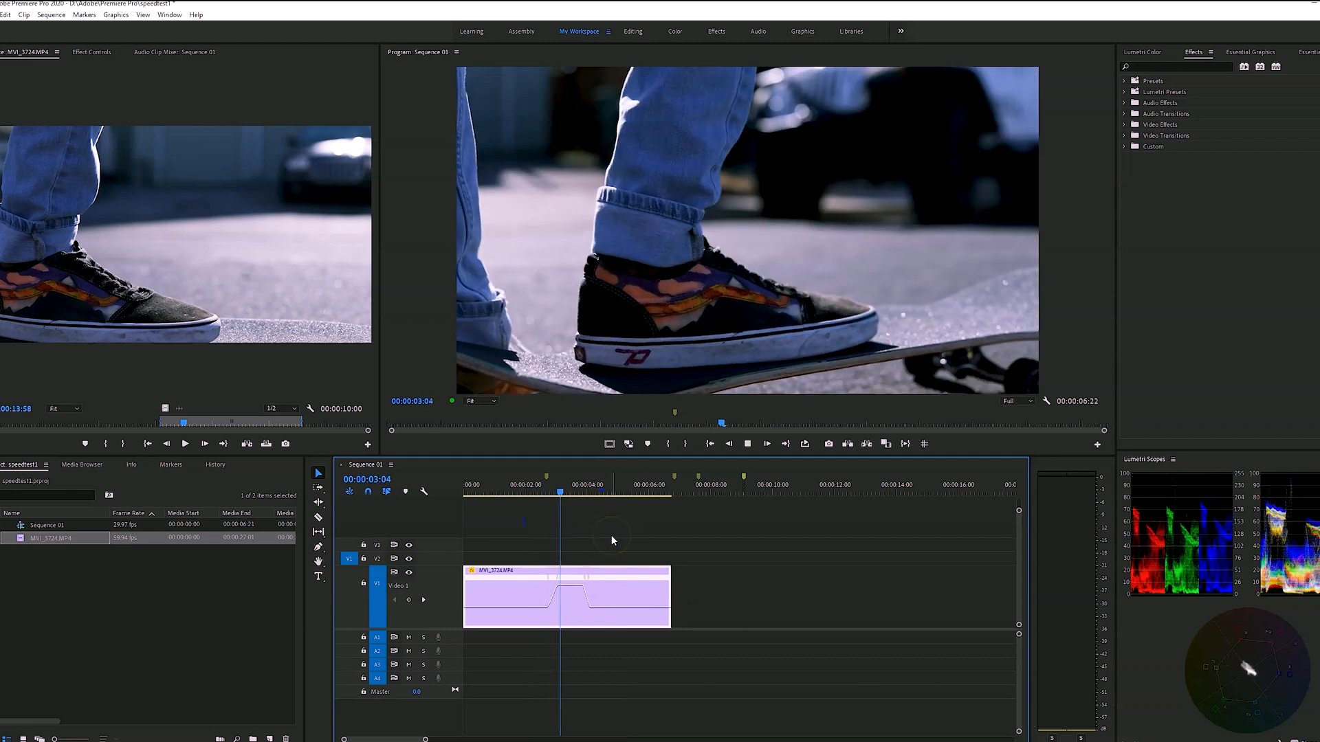
click(610, 488)
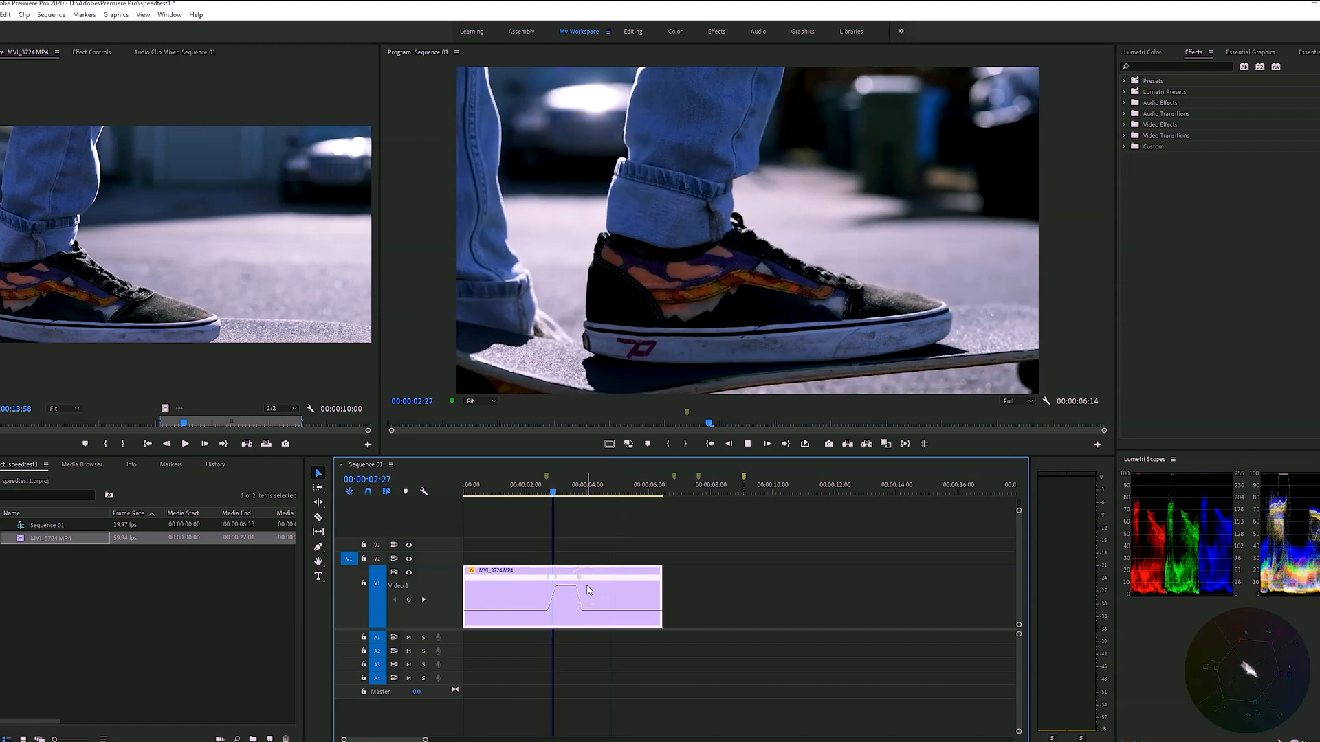
drag(553, 484, 609, 484)
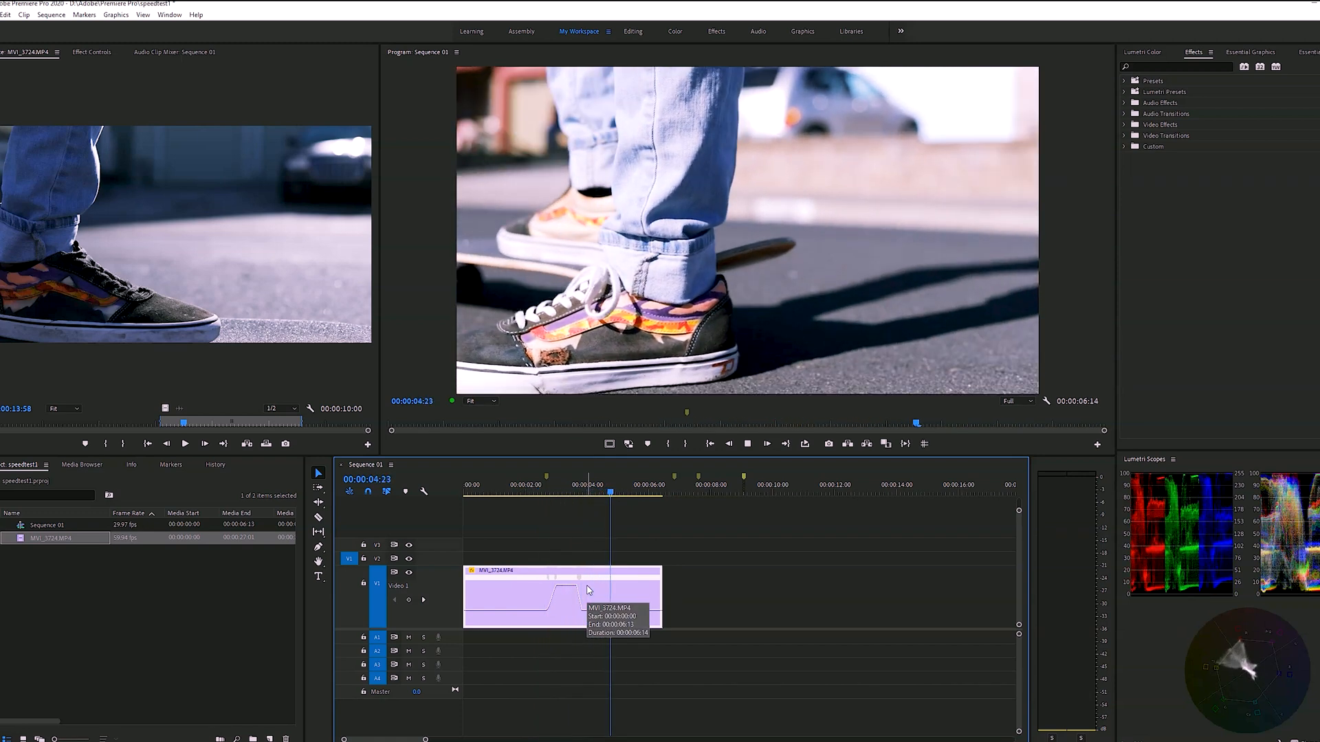
drag(609, 493, 631, 492)
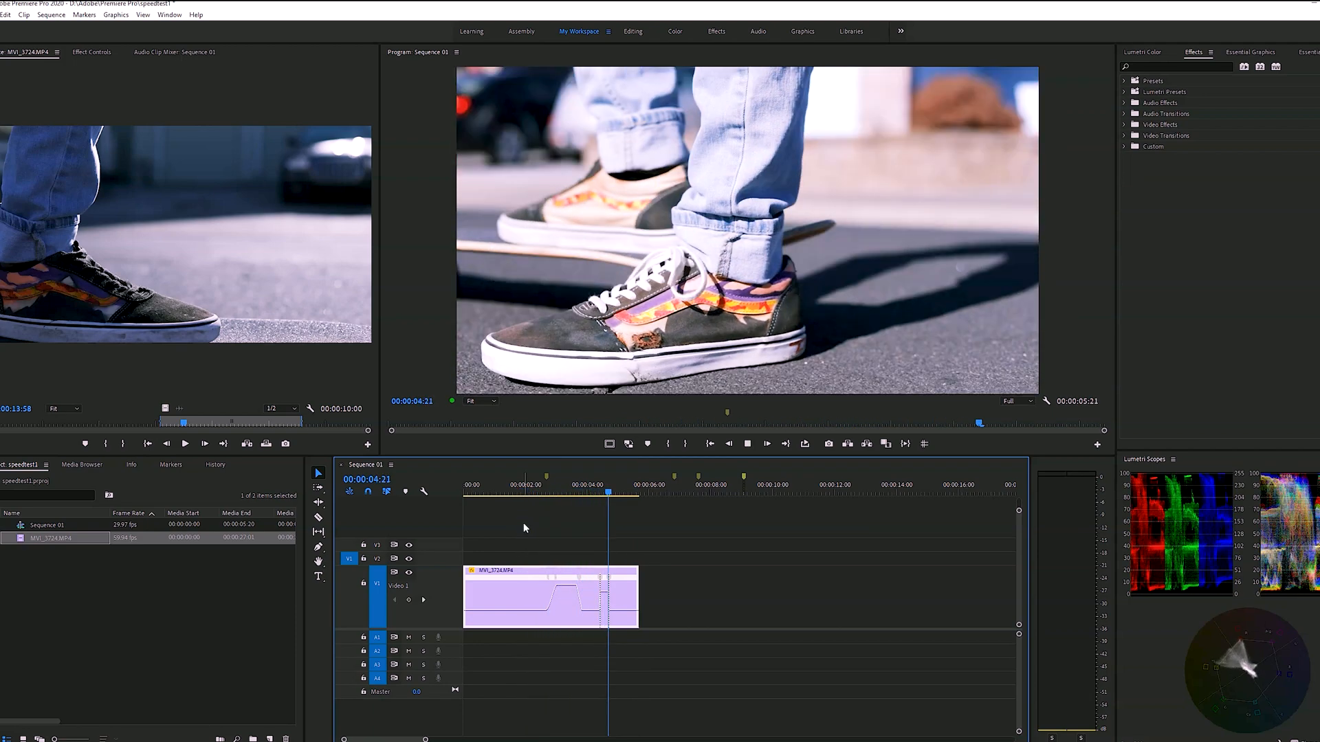
Widen the second keyframe into a smooth ramp back down to normal speed
click(473, 485)
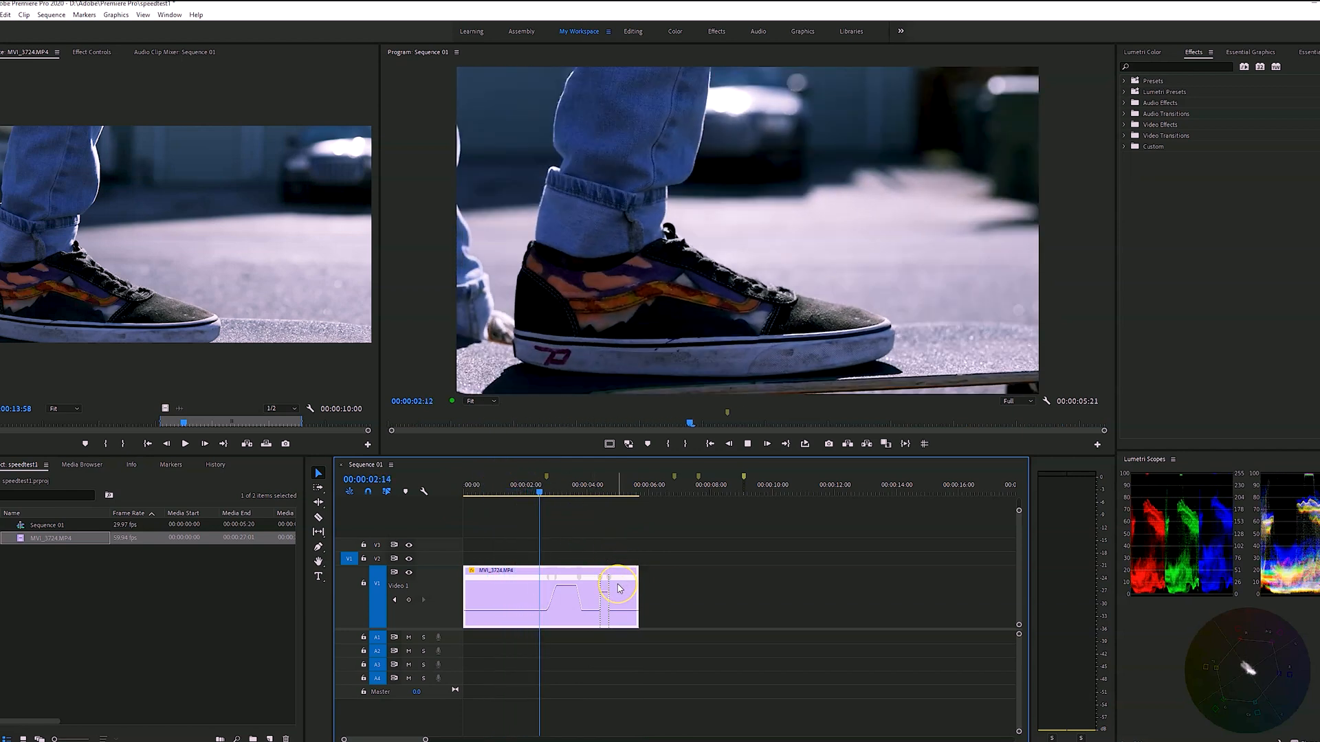
drag(537, 484, 601, 484)
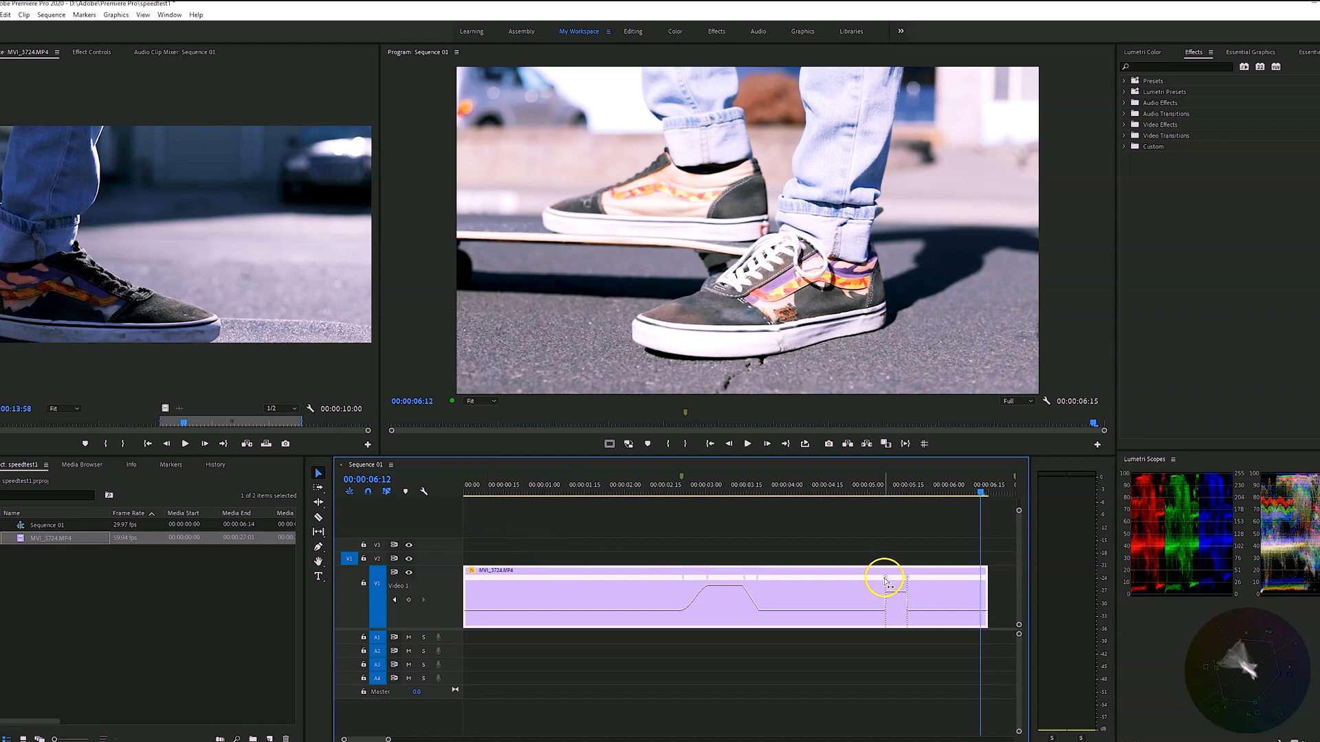
Split the last keyframe into a short ramp and drag the final section below normal speed
drag(884, 580, 892, 585)
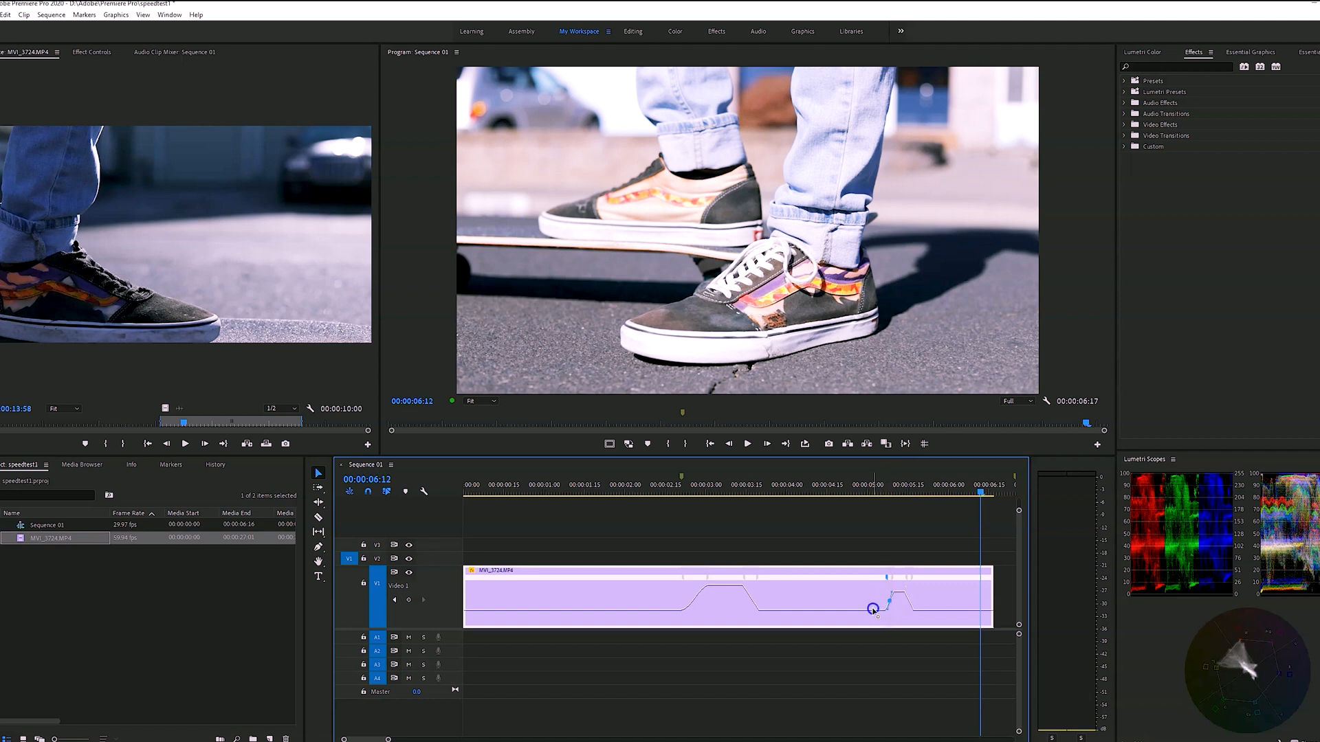
drag(873, 609, 910, 576)
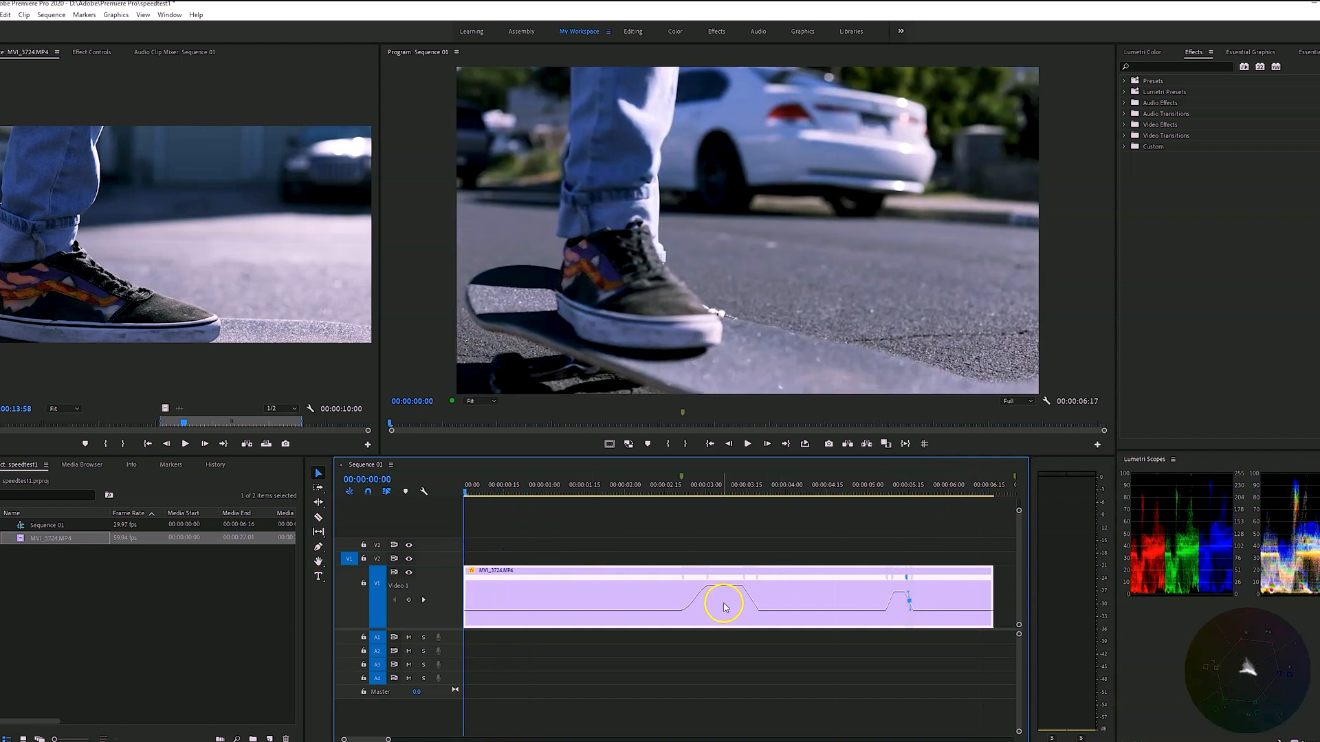
mouse_move(722, 607)
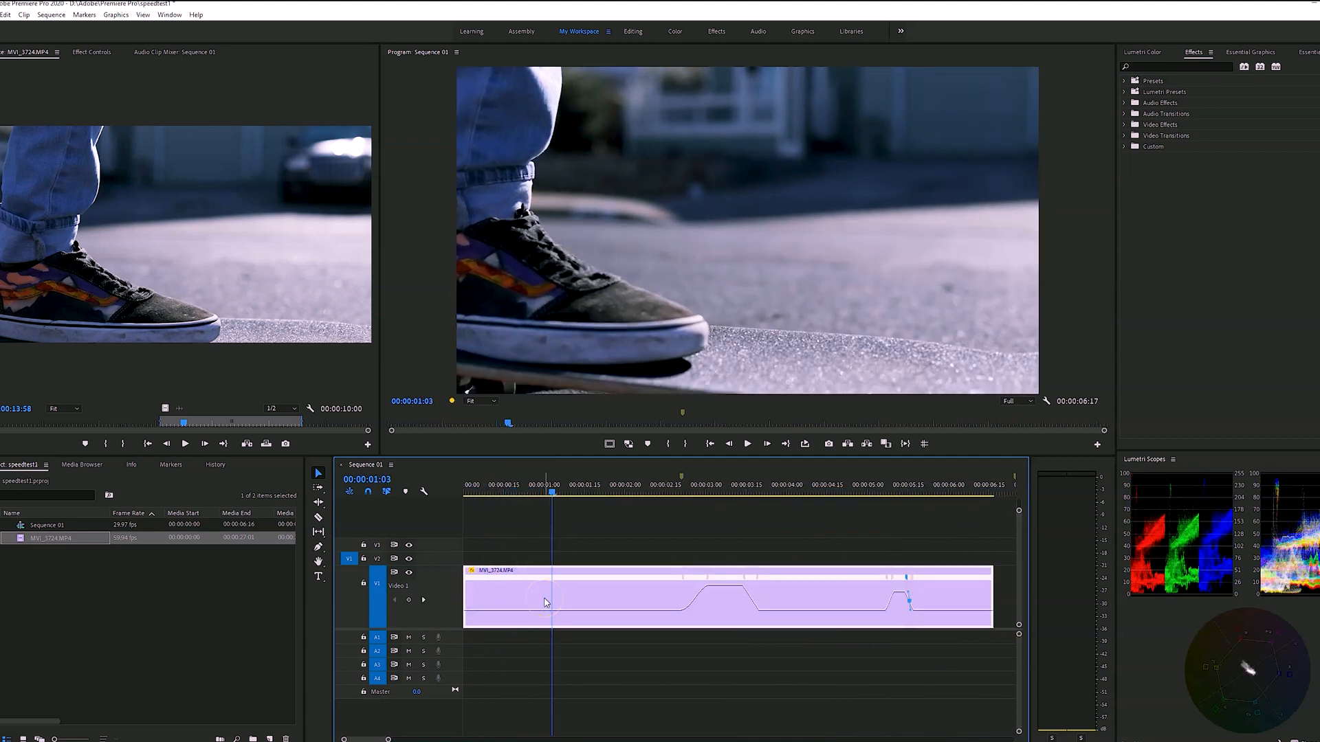
mouse_move(547, 602)
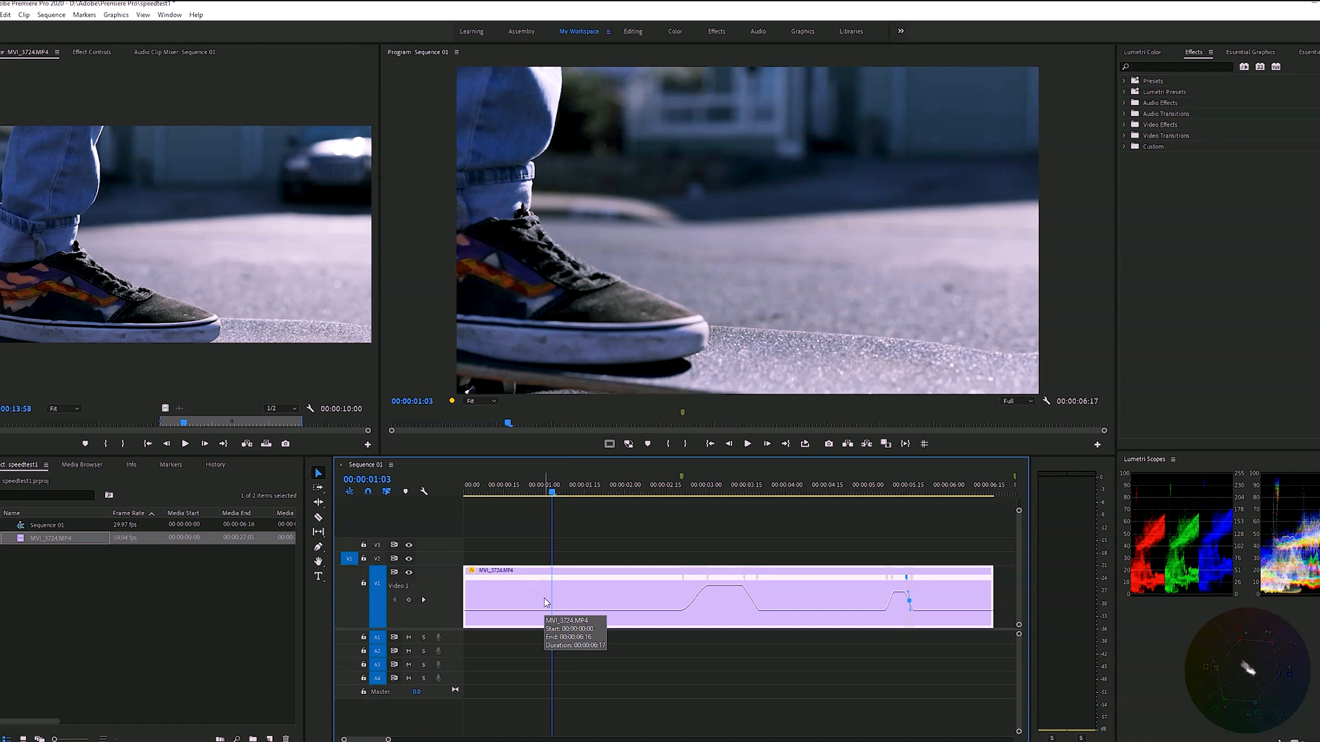